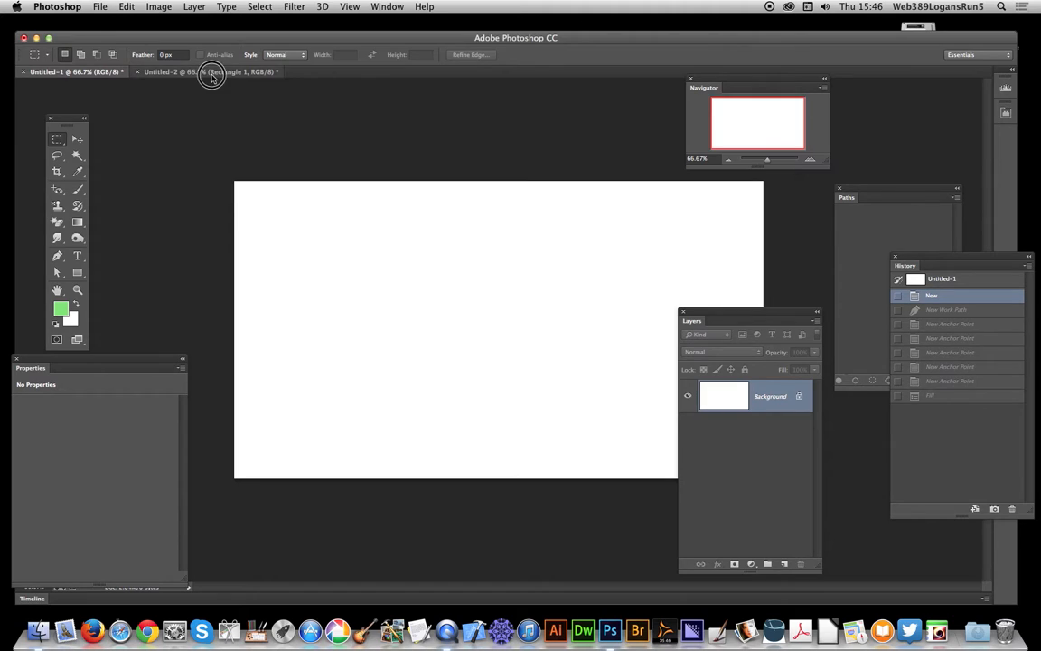
Step: Draw a Pen-tool work path of three anchor points bending down toward the lower right
click(213, 72)
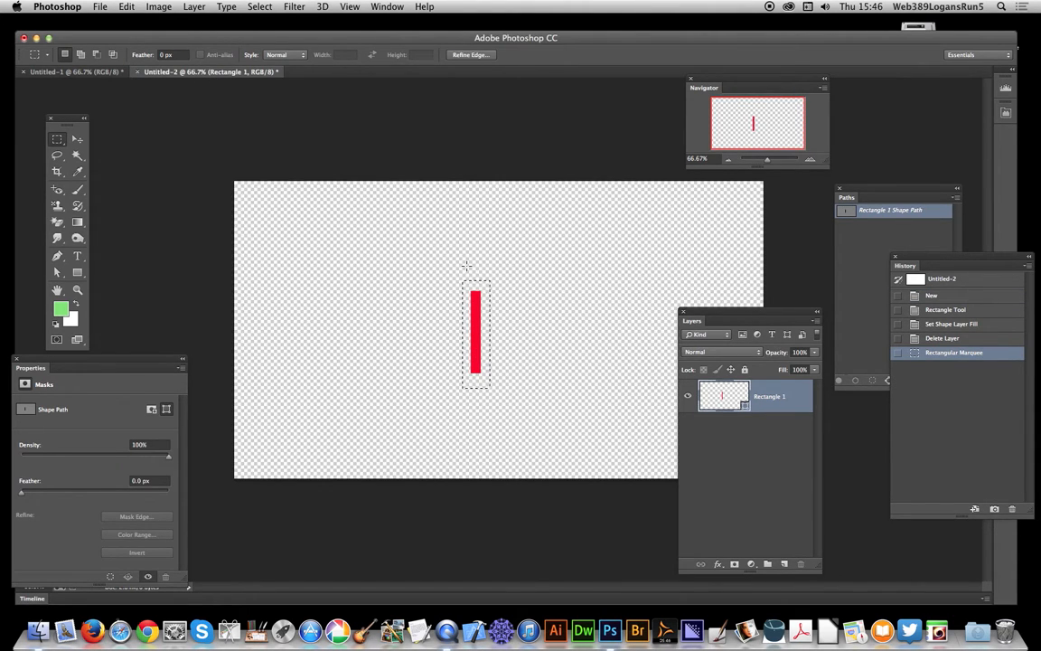
mouse_move(431, 261)
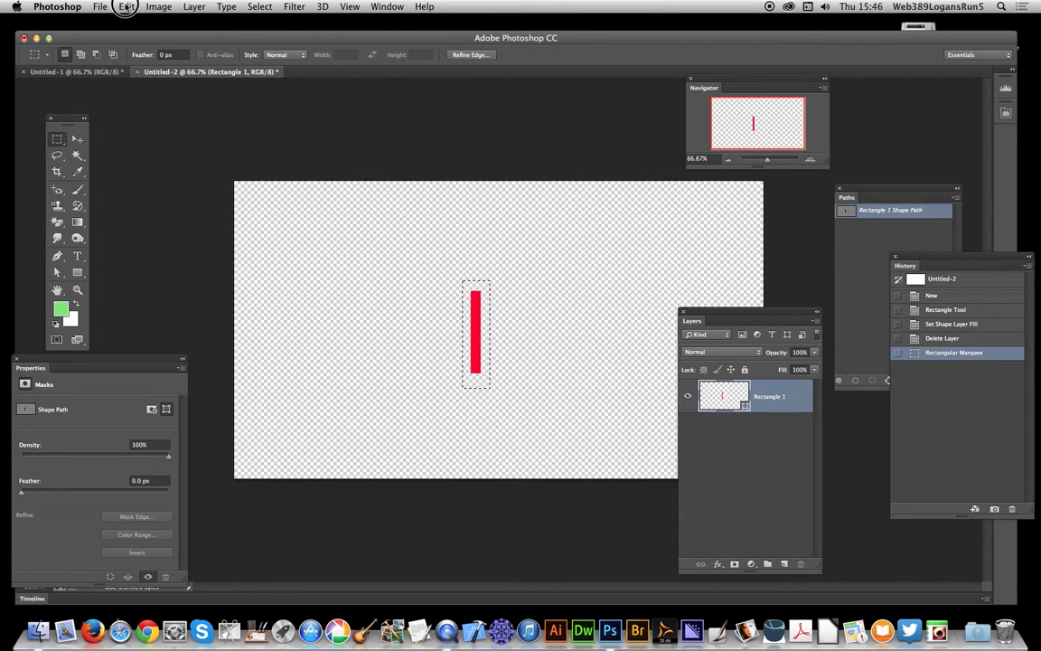
click(126, 7)
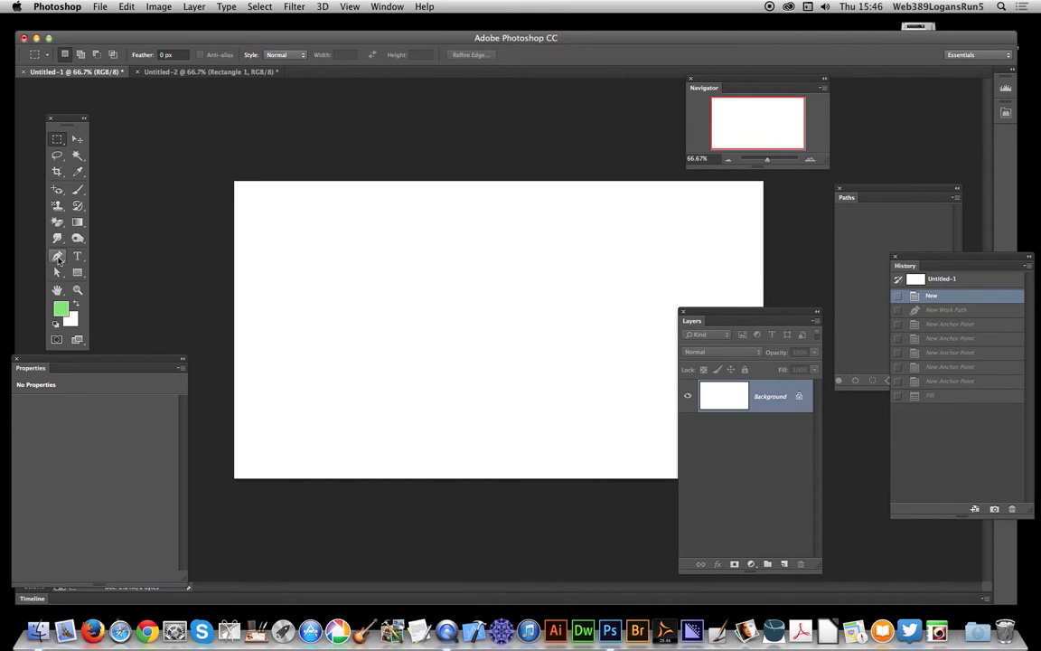
click(57, 257)
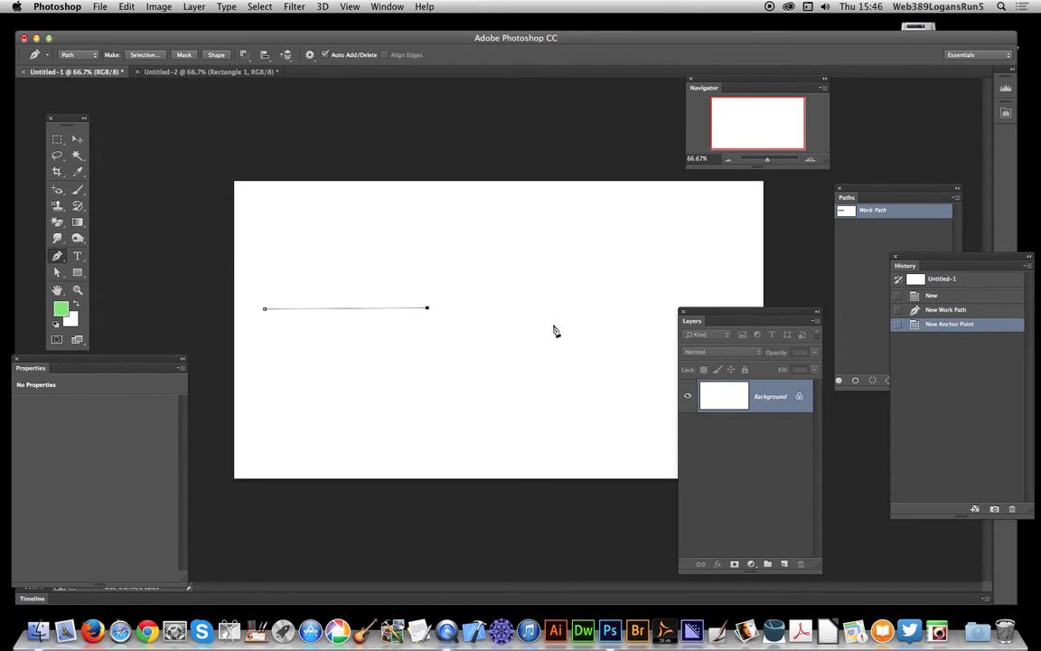
click(557, 329)
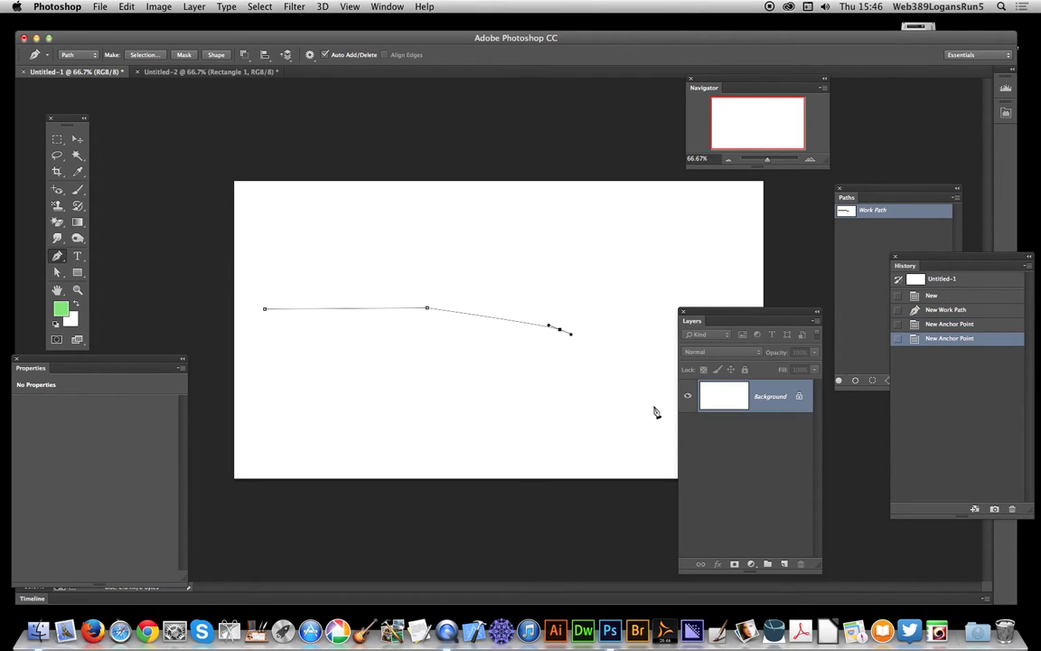
click(660, 409)
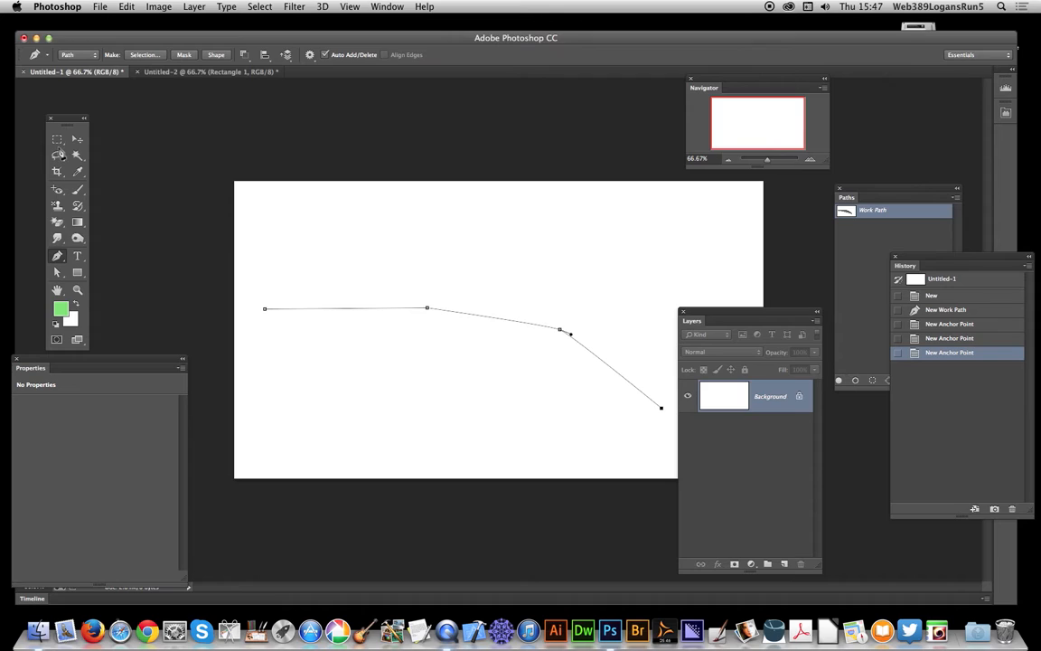
mouse_move(576, 175)
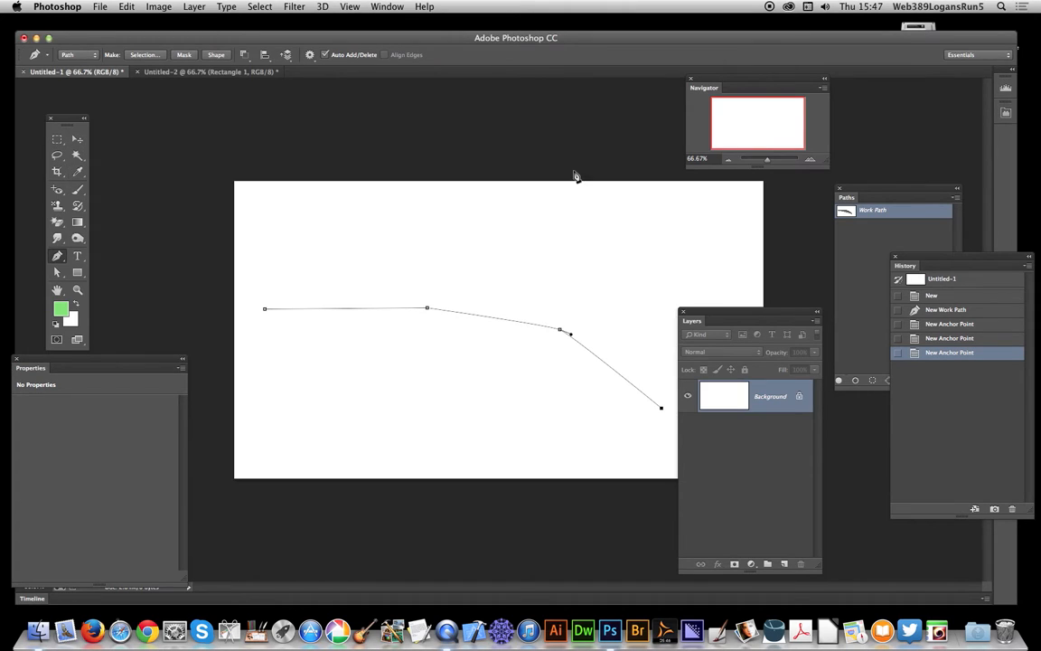
Step: Start an Edit > Fill with Use: Pattern and the red rectangle custom pattern
click(127, 8)
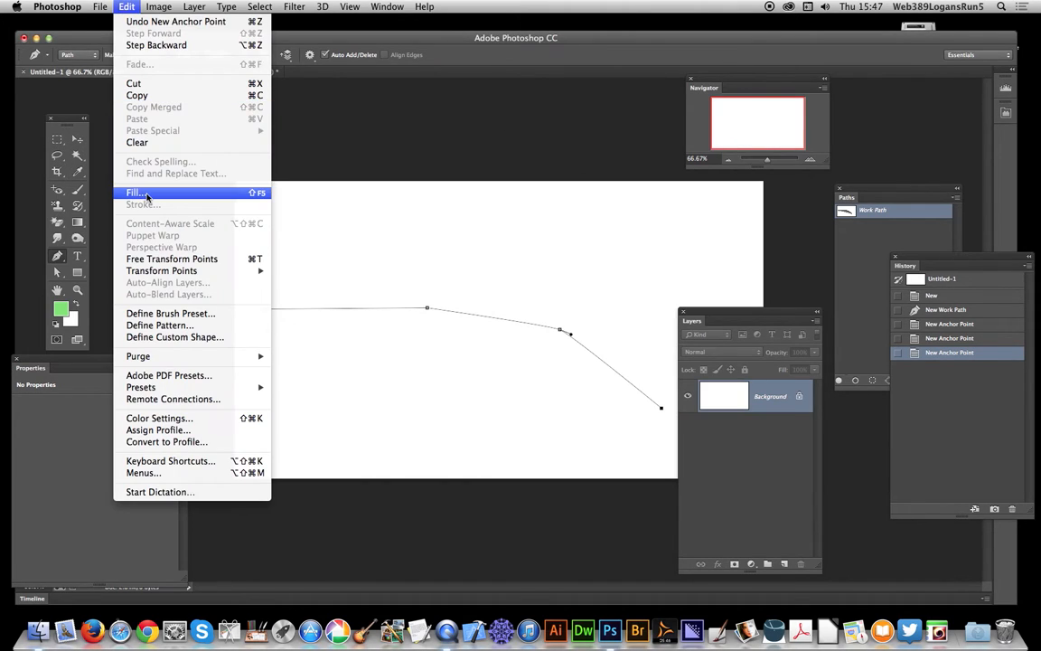
click(134, 192)
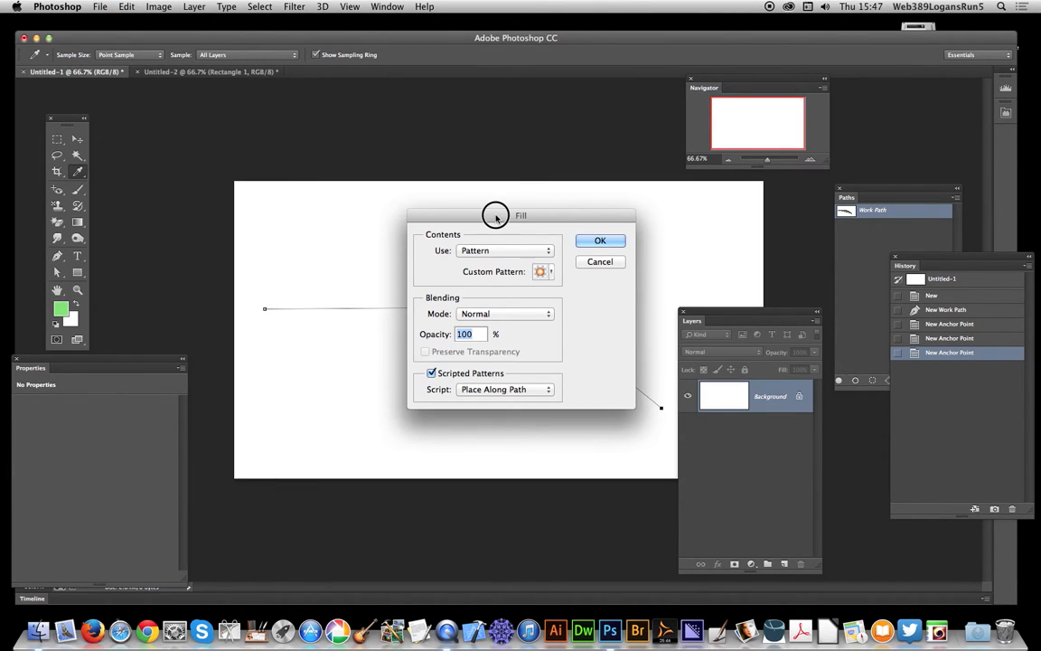
click(541, 271)
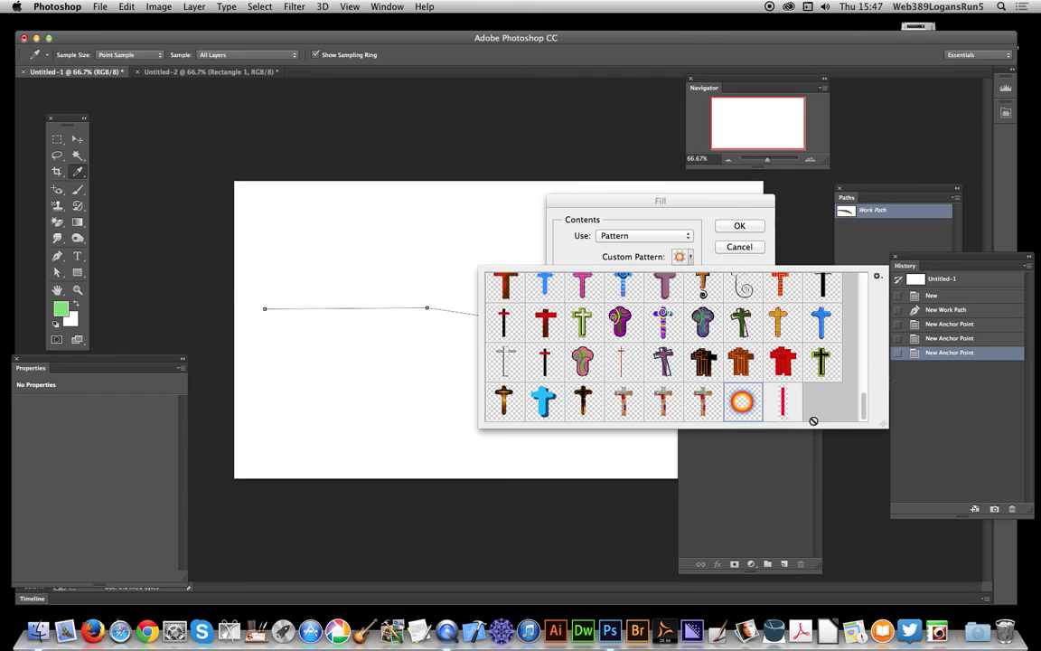
click(742, 402)
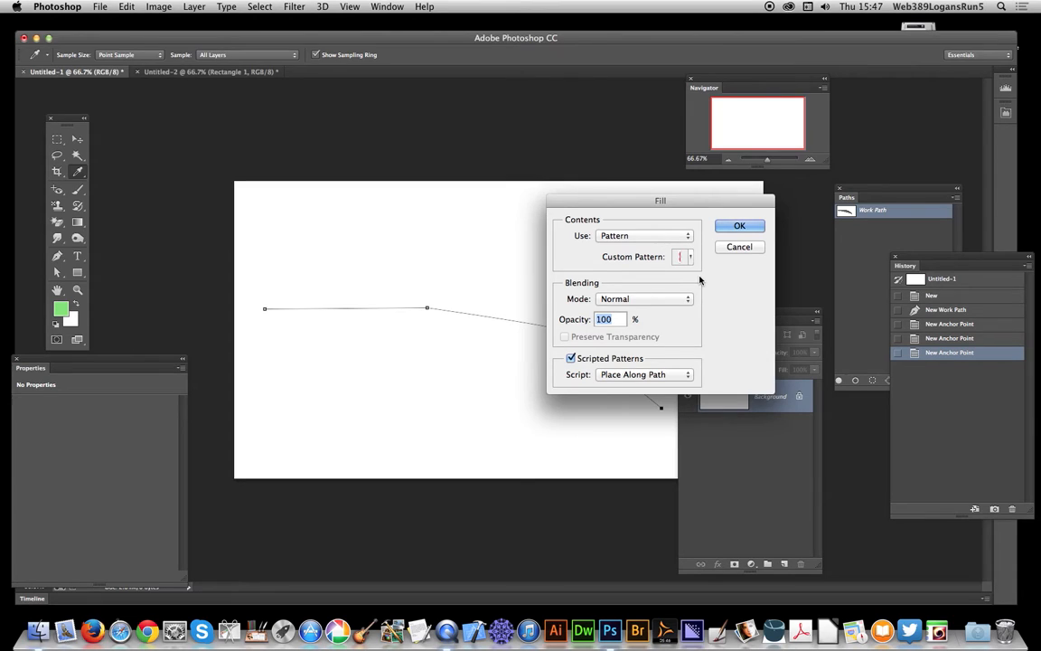
mouse_move(503, 318)
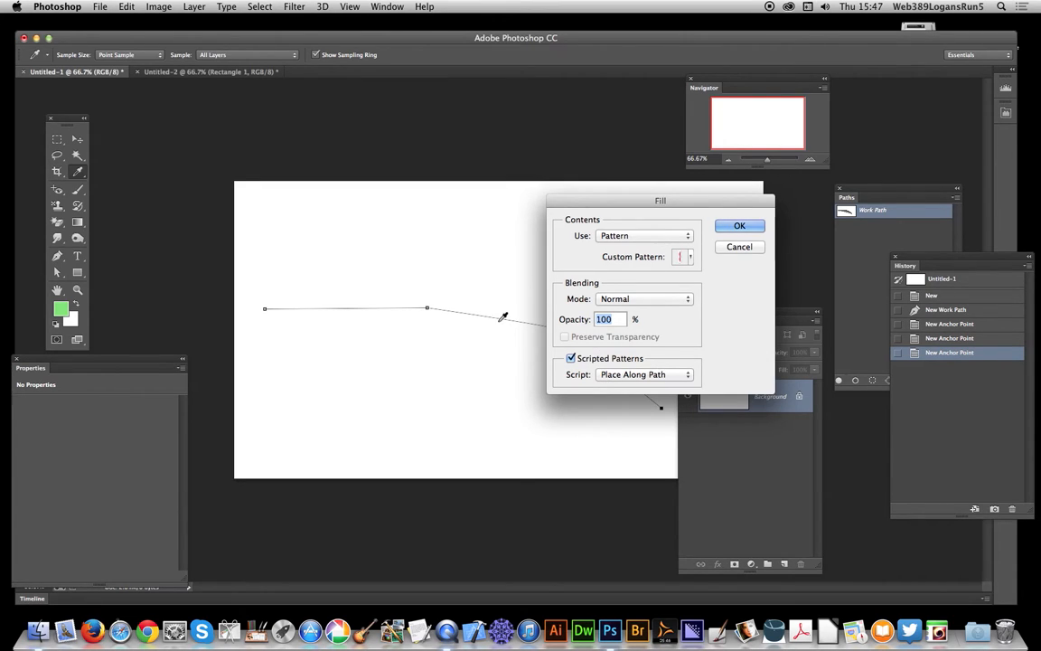
Step: Enable Scripted Patterns with the Place Along Path script and confirm the fill
click(644, 374)
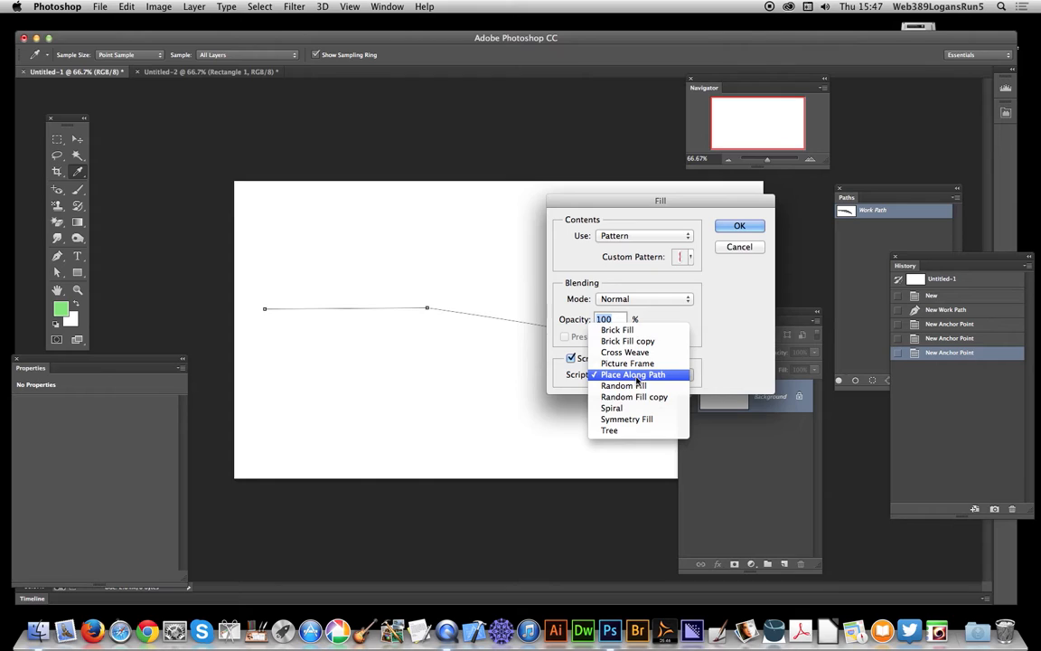
click(632, 374)
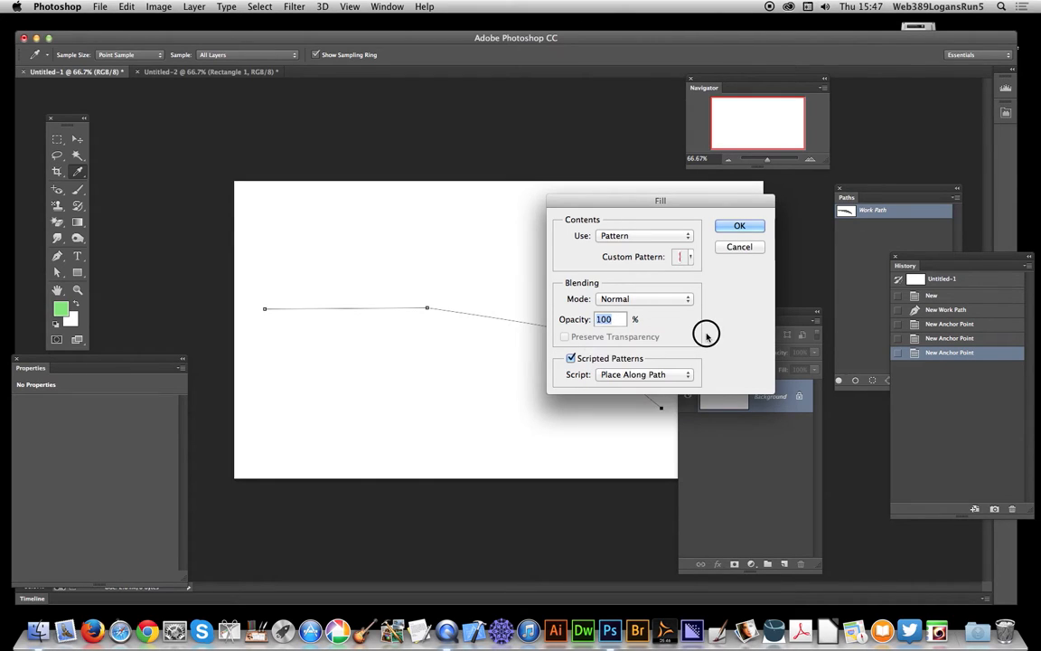
click(739, 224)
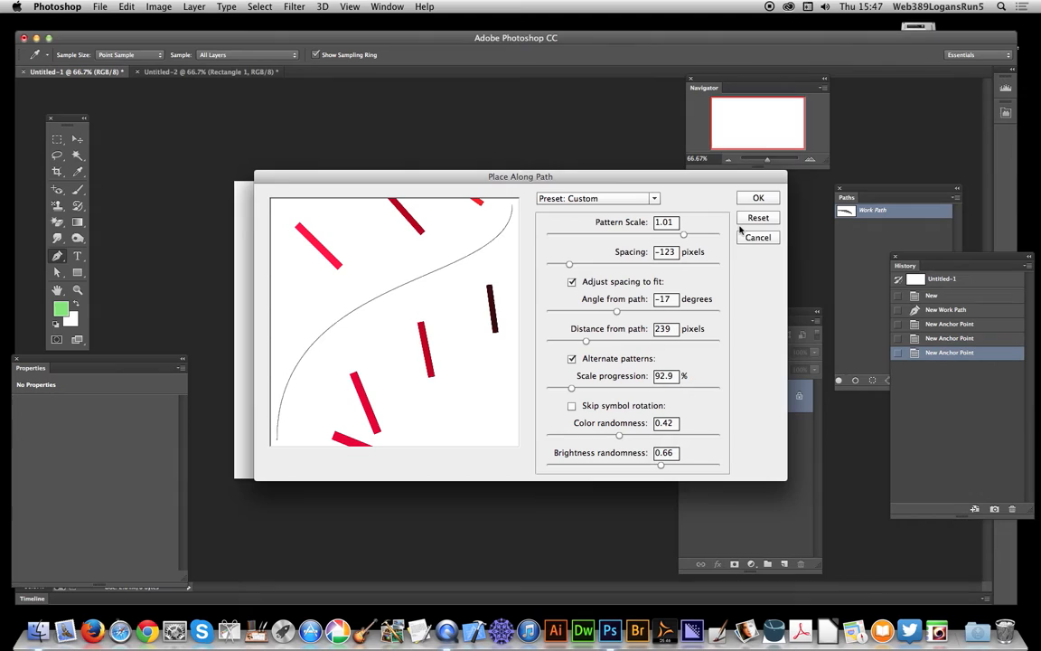
Step: Move the dialog aside and reduce Pattern Scale to 0.51
drag(521, 177, 720, 179)
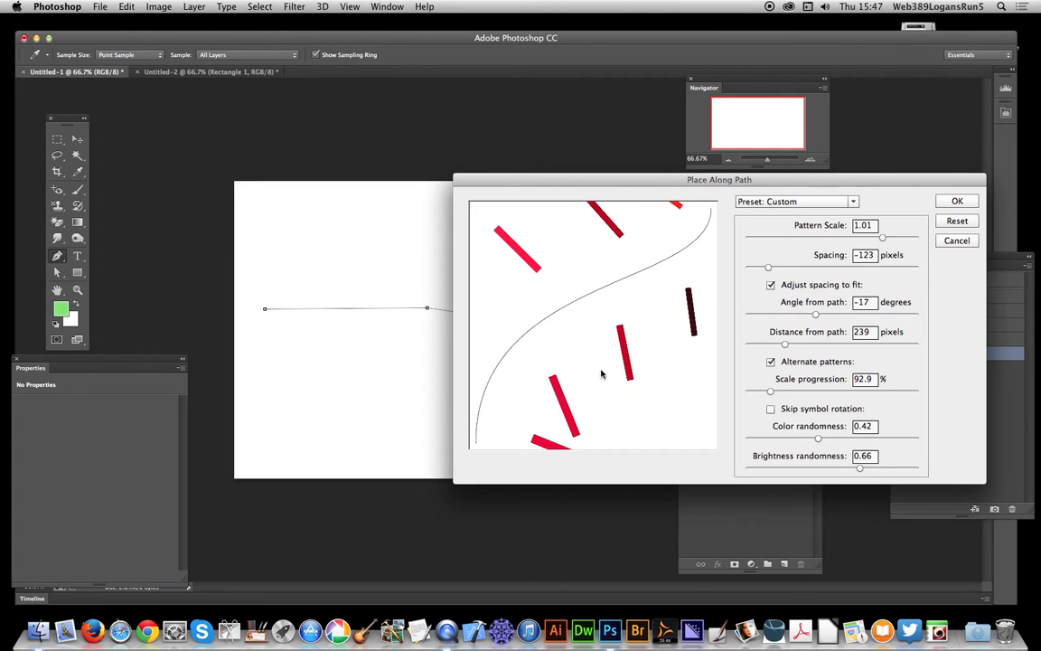
mouse_move(520, 373)
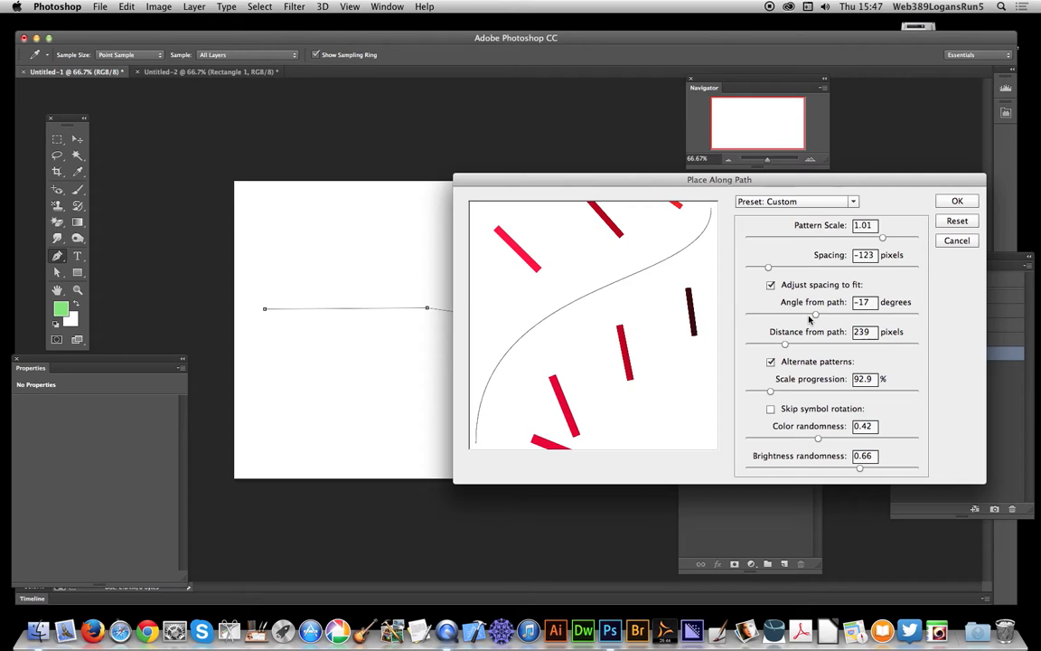
mouse_move(911, 242)
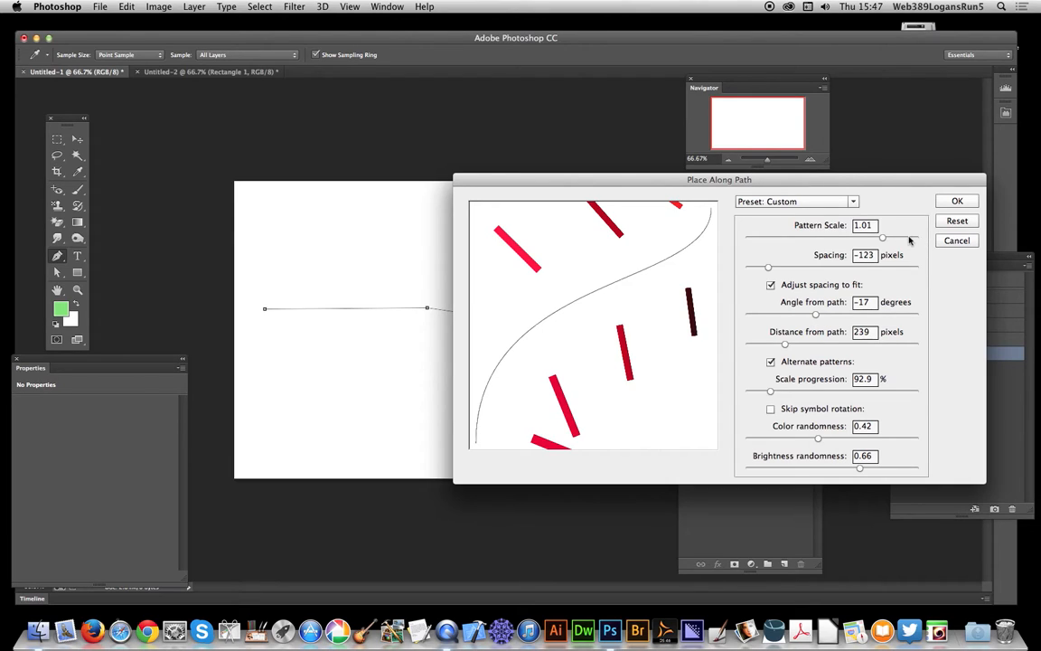
drag(883, 236, 813, 236)
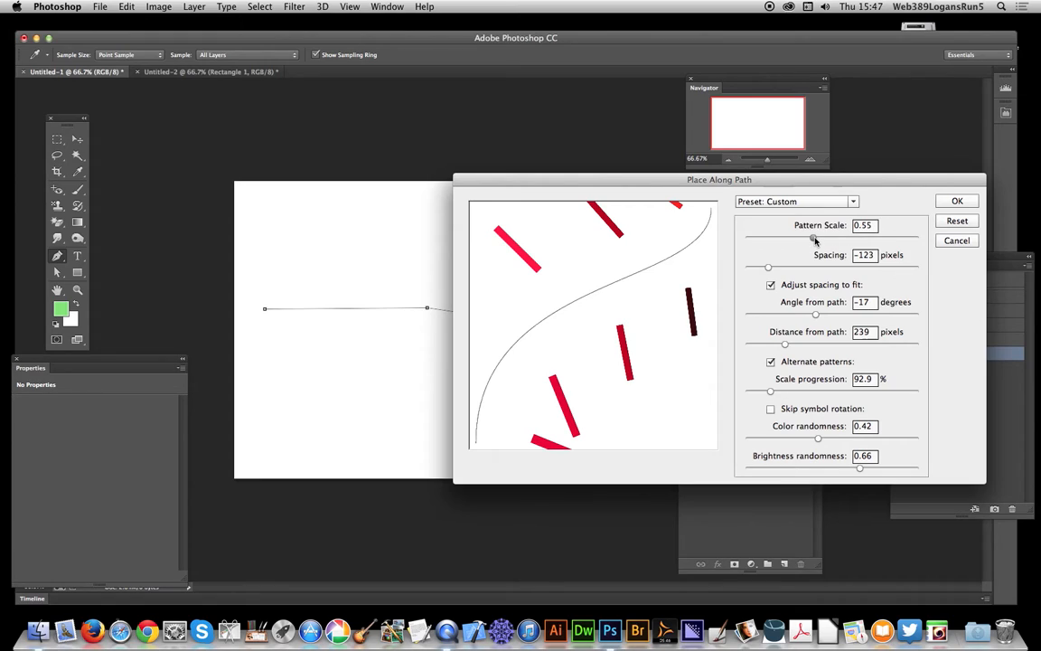
drag(813, 239, 810, 239)
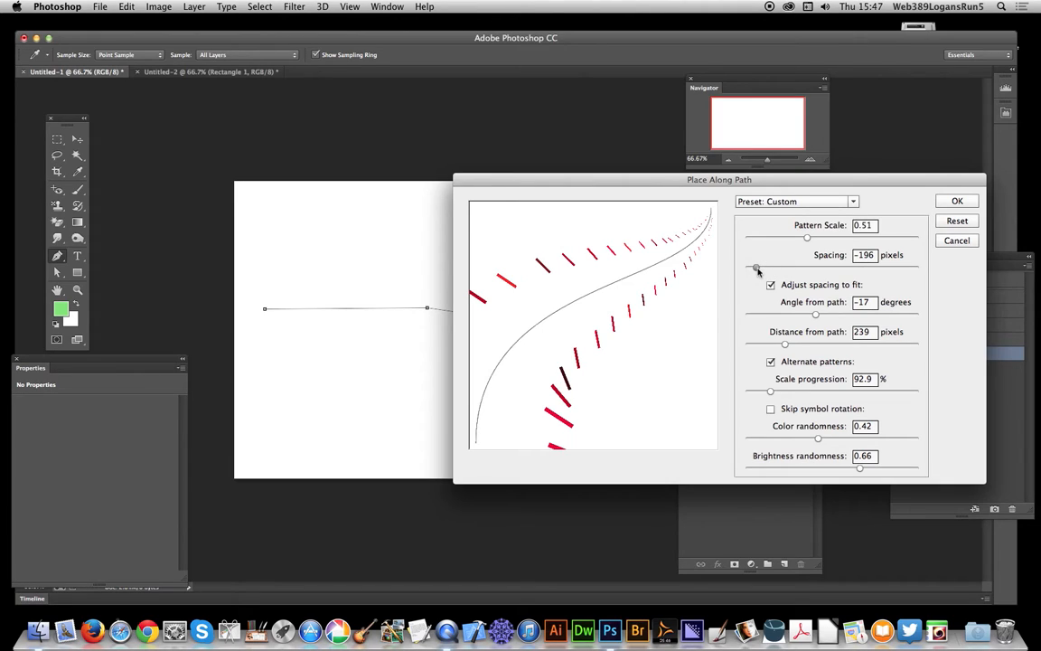
Step: Lower Spacing to about -166 px so the rectangles pack tightly along the curve
drag(757, 267, 828, 273)
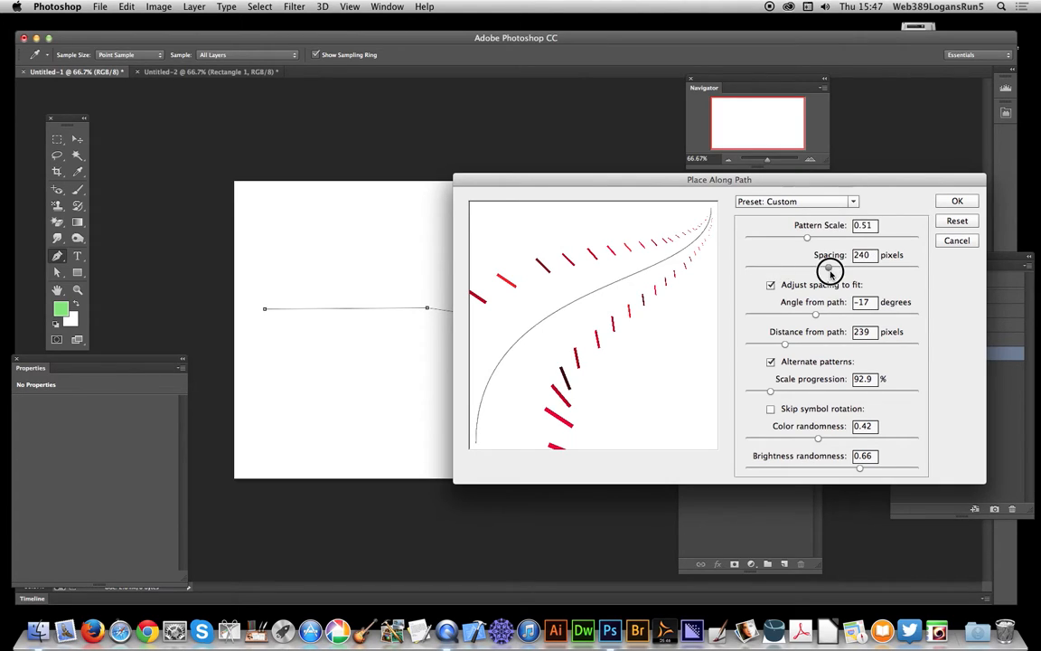
drag(806, 267, 792, 268)
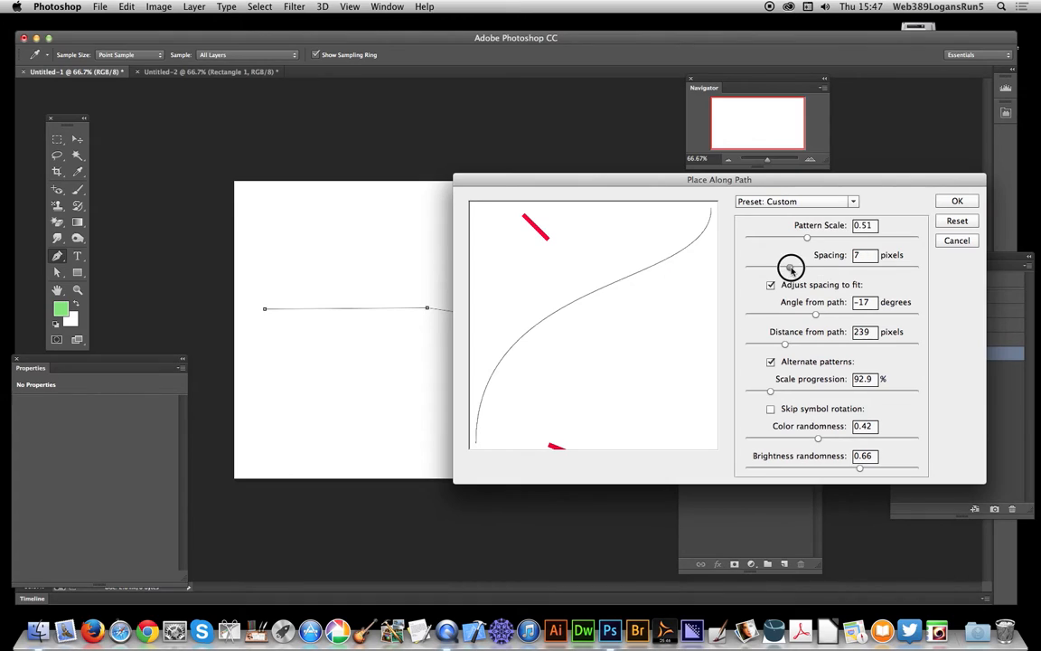
drag(807, 268, 783, 268)
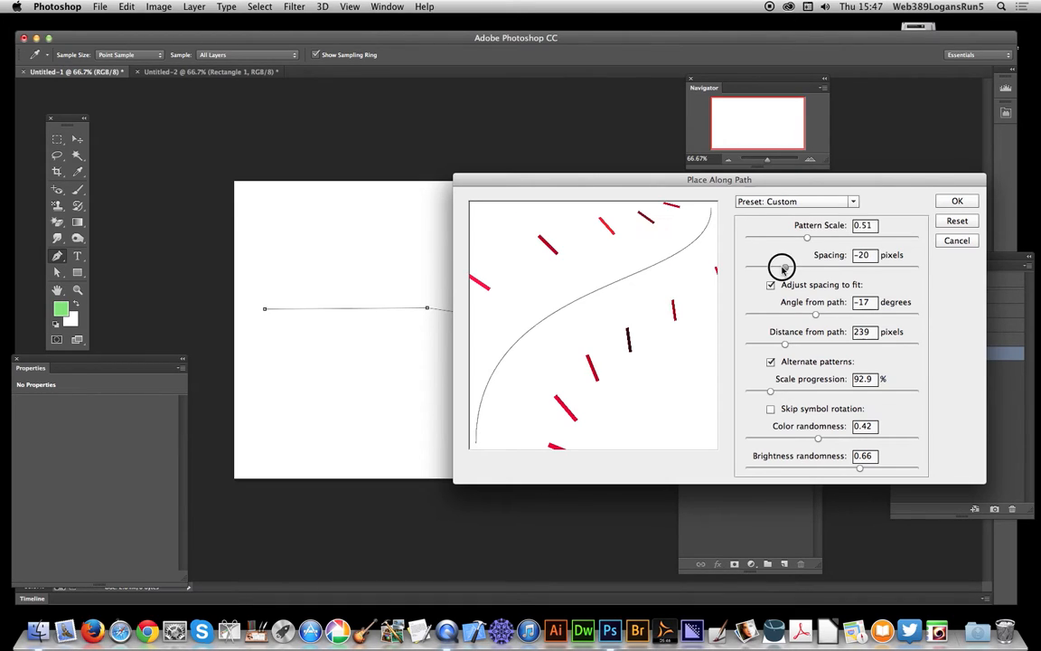
drag(806, 268, 763, 267)
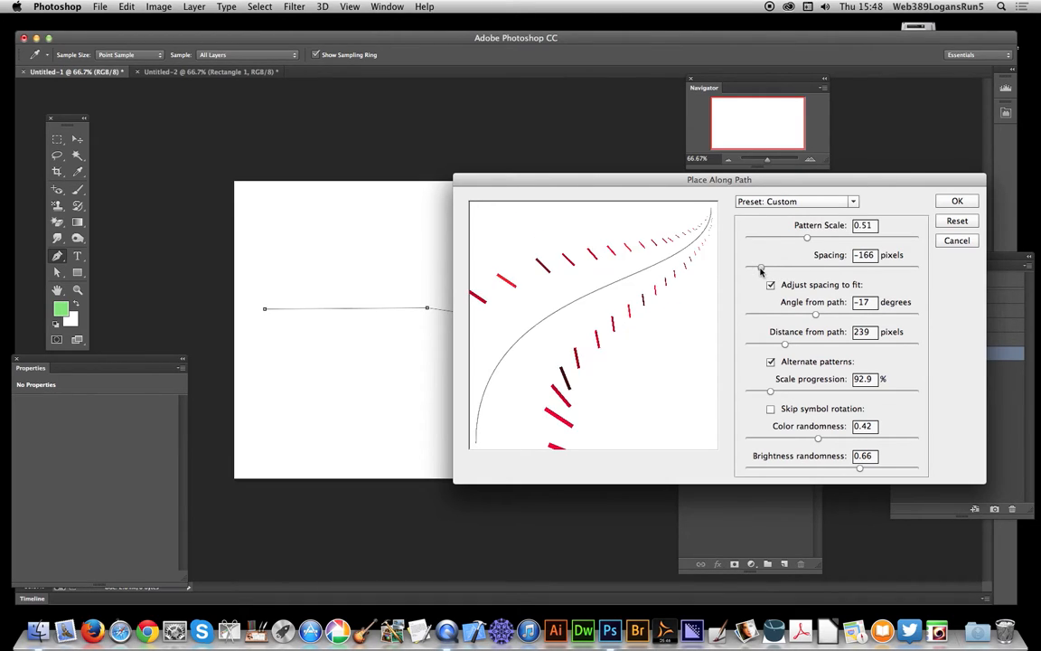
Step: Set Angle from path to about 55° and Distance from path to 73 px
drag(761, 269, 756, 269)
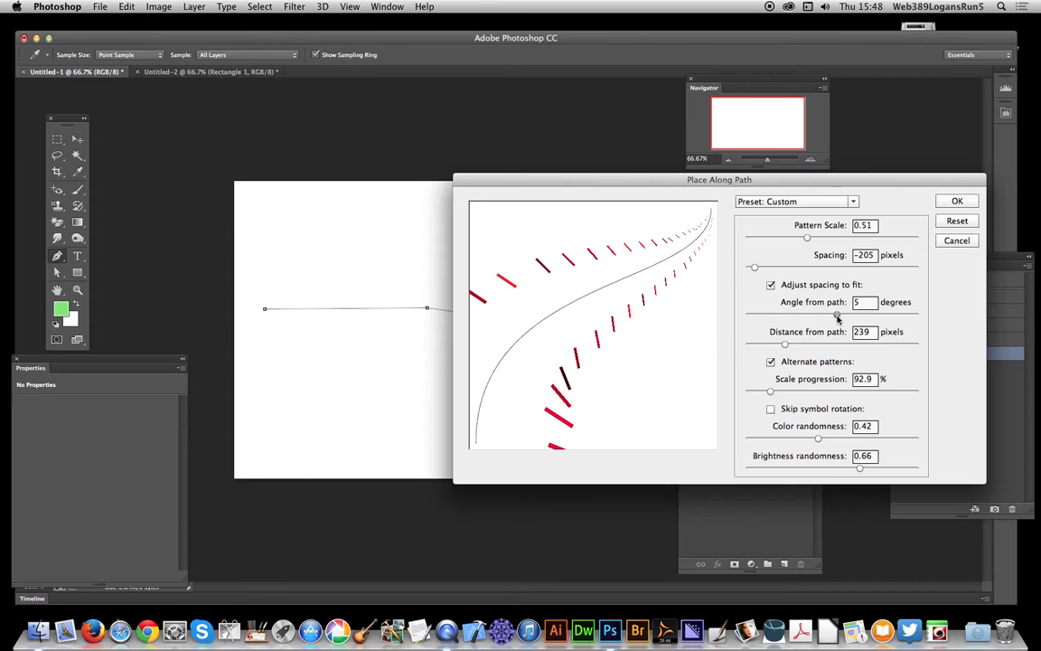
drag(839, 314, 859, 314)
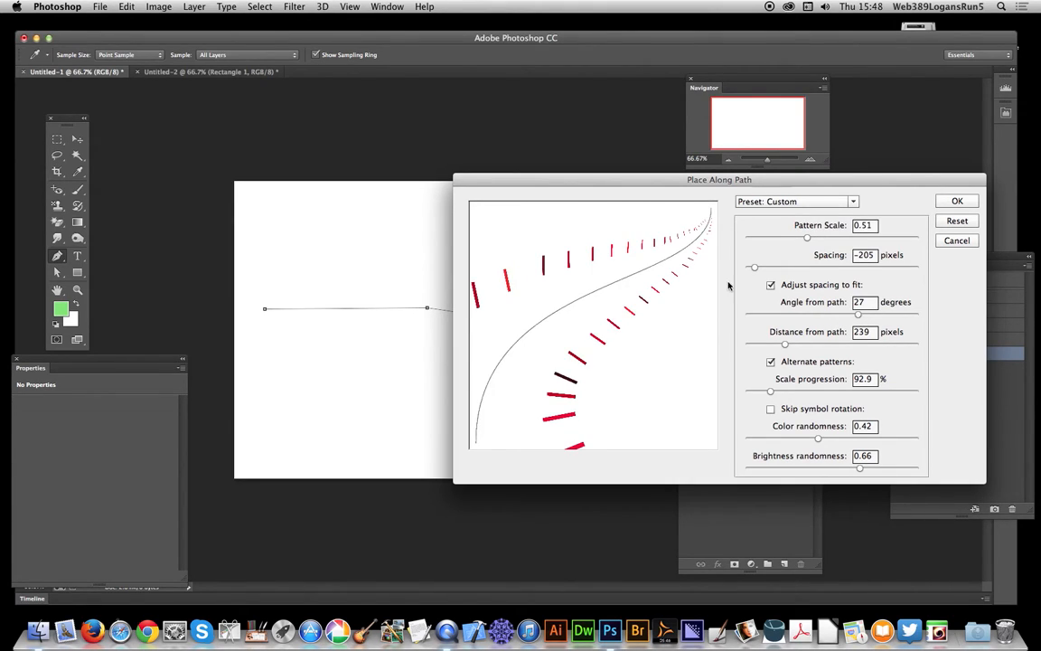
drag(861, 313, 886, 316)
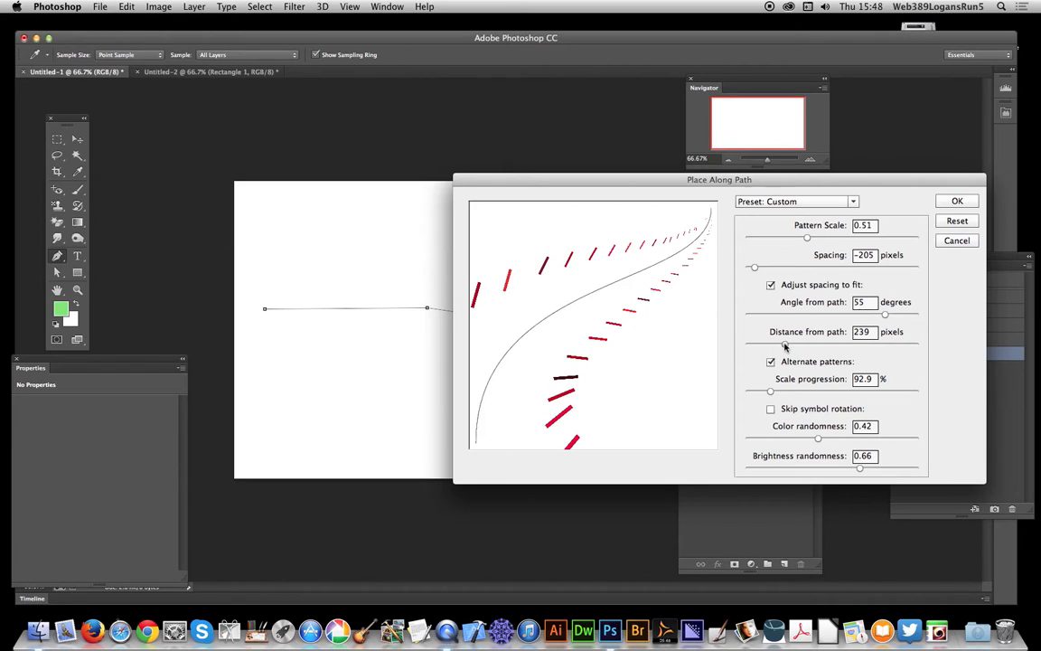
drag(803, 351, 825, 351)
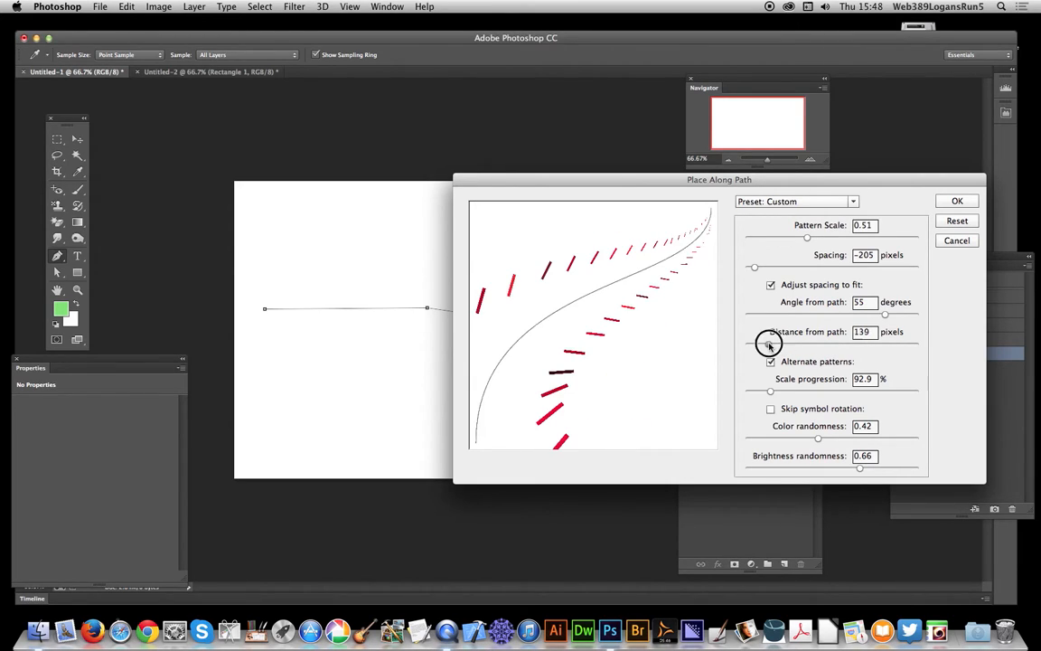
drag(770, 343, 766, 343)
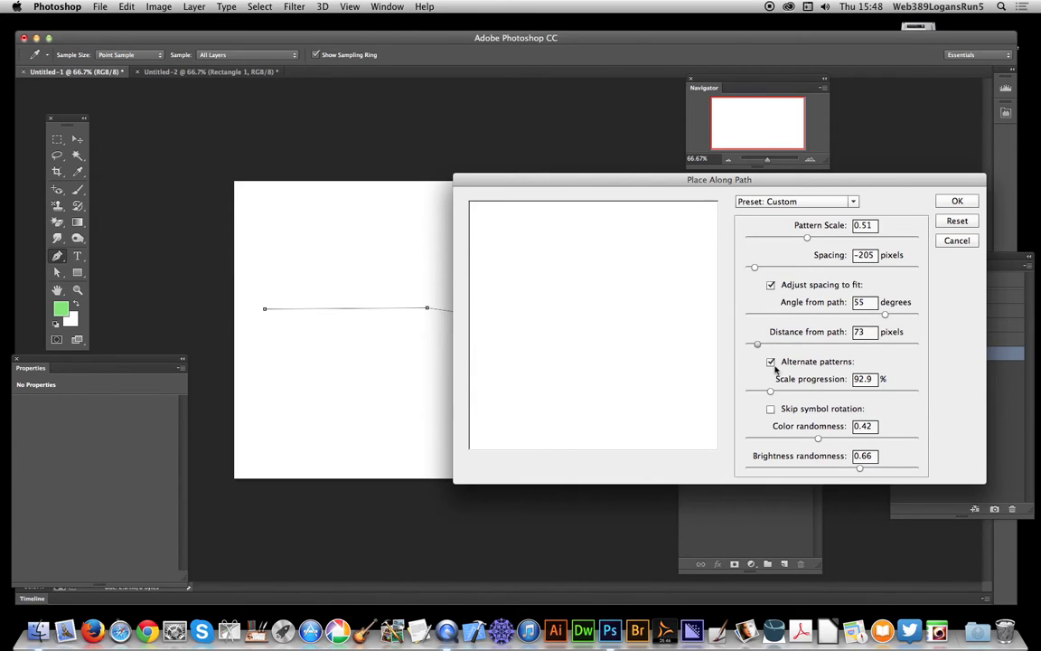
Step: Toggle Alternate patterns several times and leave it unchecked
click(770, 361)
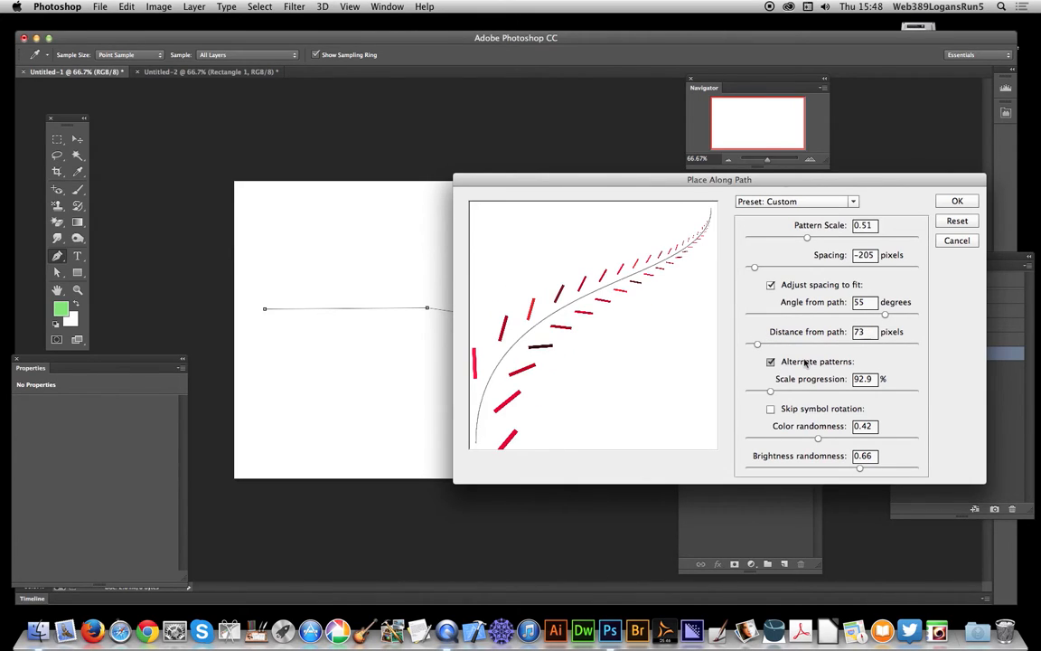
click(770, 361)
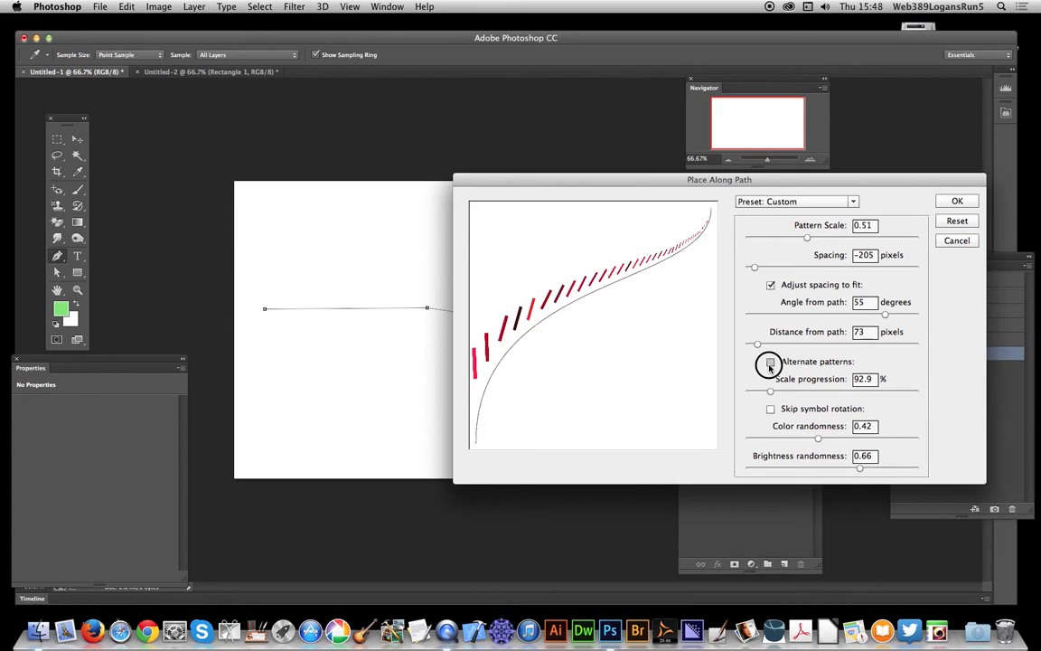
click(770, 361)
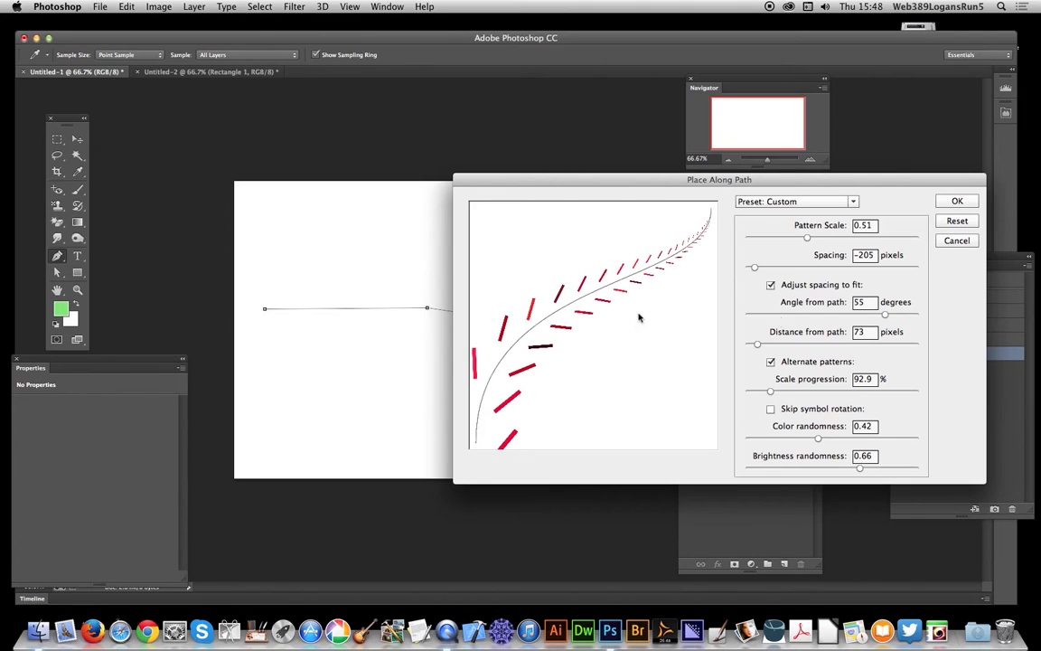
click(770, 362)
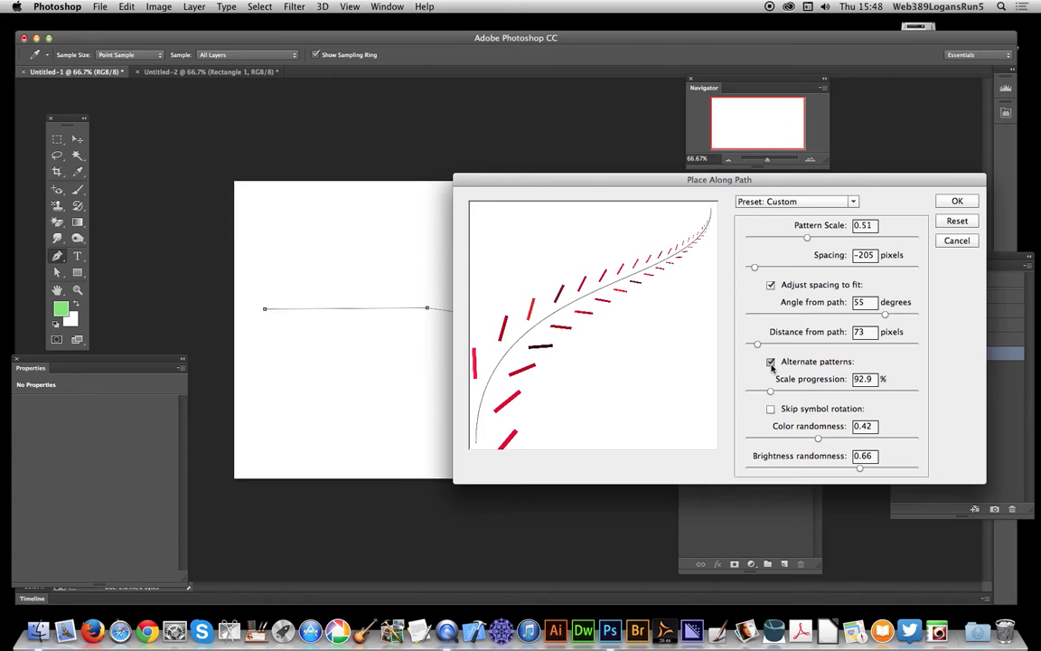
click(770, 362)
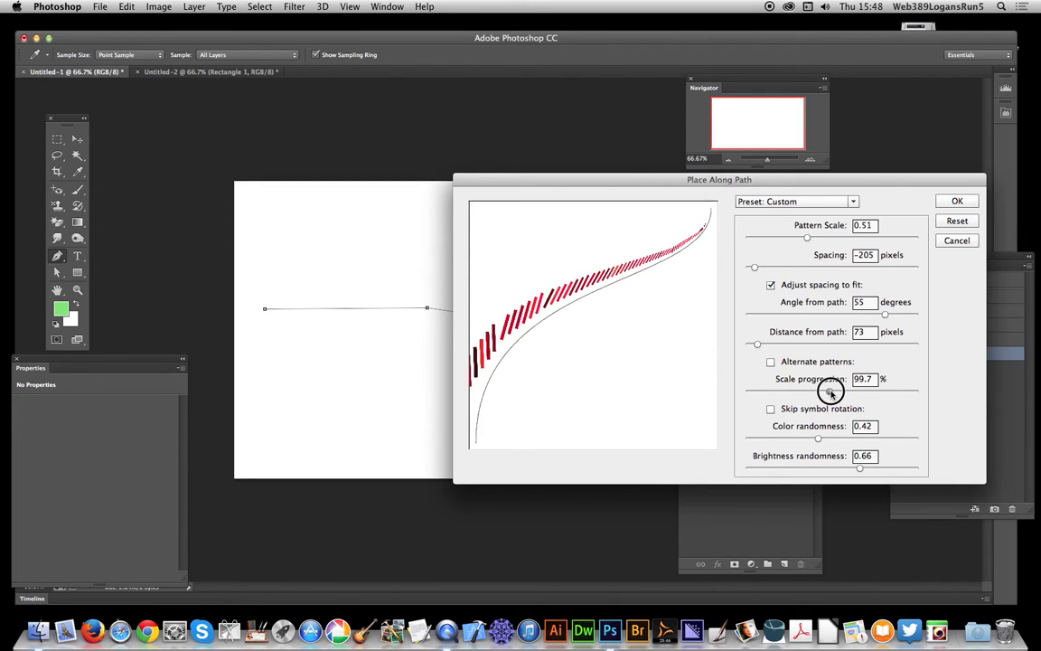
Step: Adjust Scale progression up and down, settling at 97.5%
drag(817, 391, 840, 390)
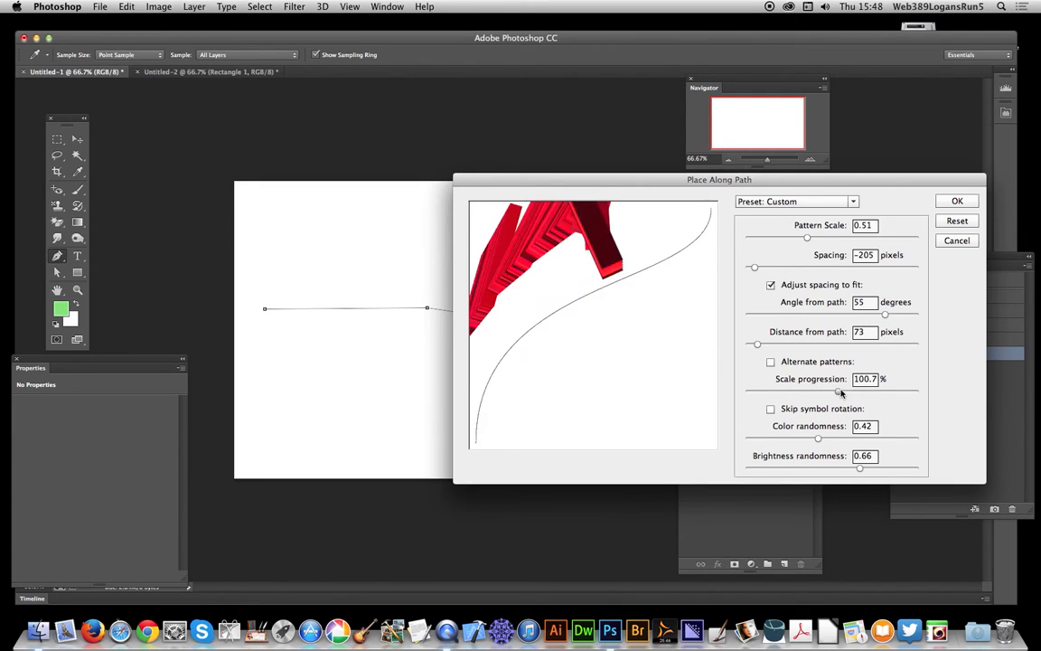
drag(842, 394, 853, 394)
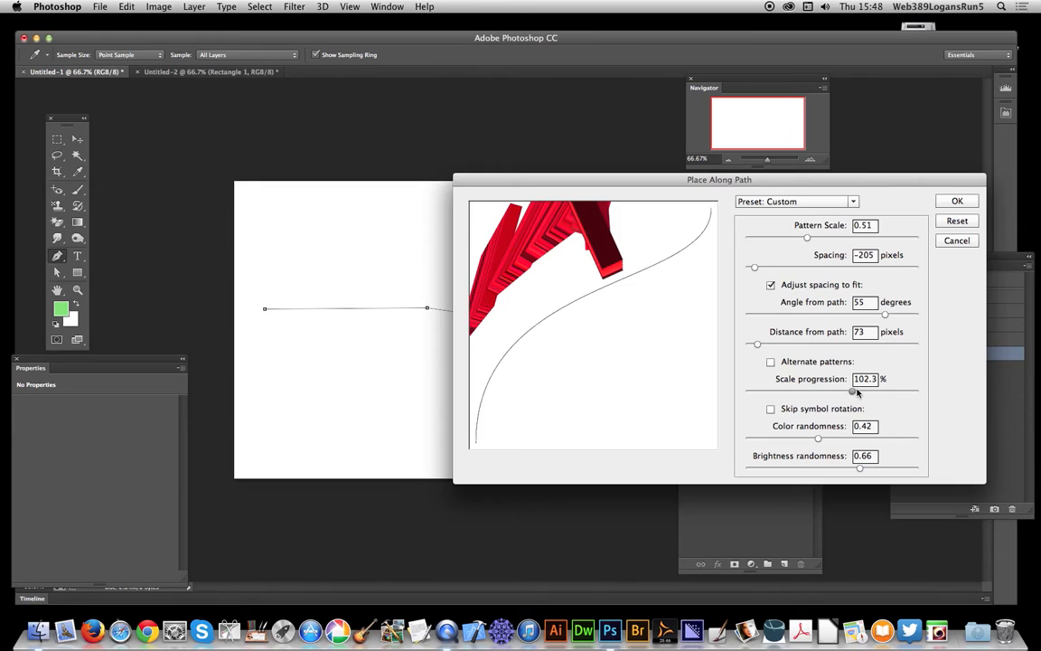
drag(853, 395, 828, 394)
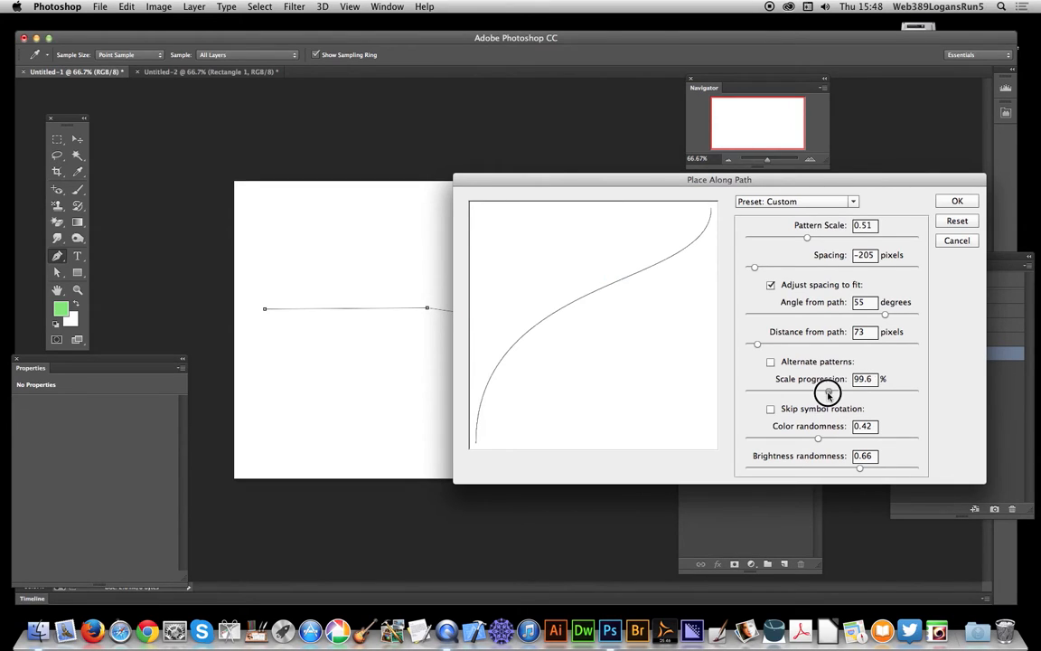
drag(828, 394, 822, 395)
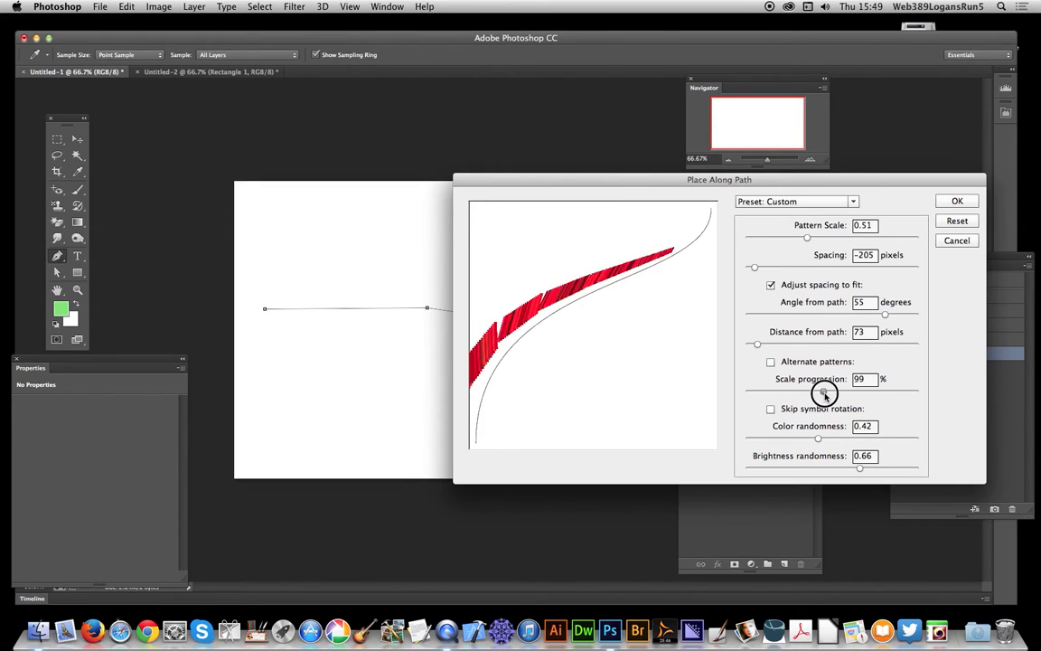
drag(817, 390, 810, 390)
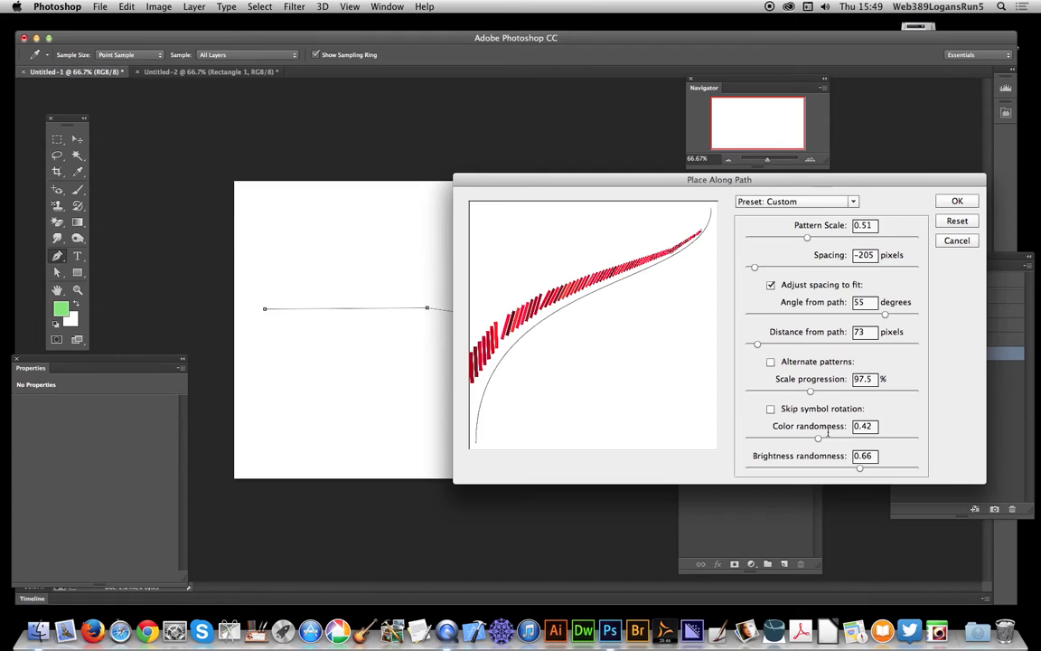
Step: Adjust Color randomness and pull Brightness randomness almost to zero
drag(818, 439, 836, 439)
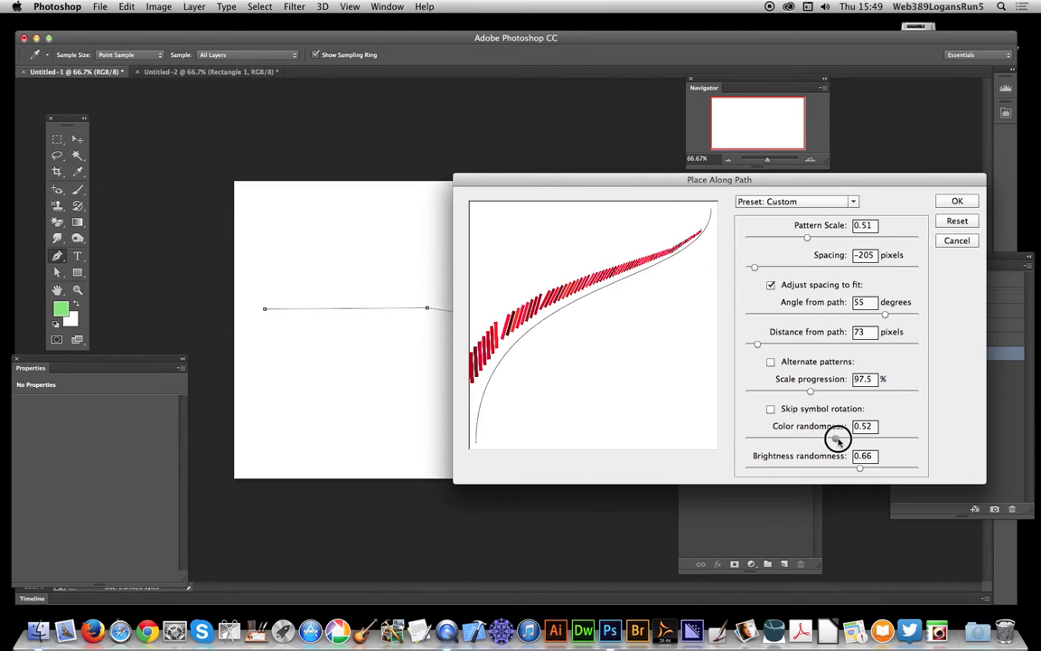
drag(835, 441, 867, 441)
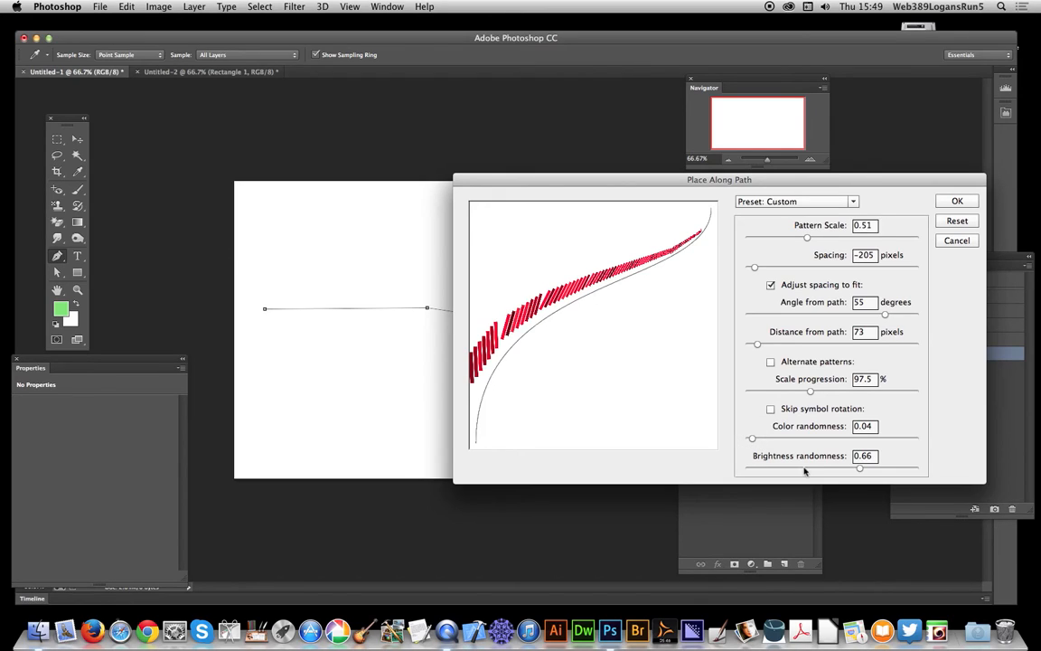
drag(859, 468, 756, 468)
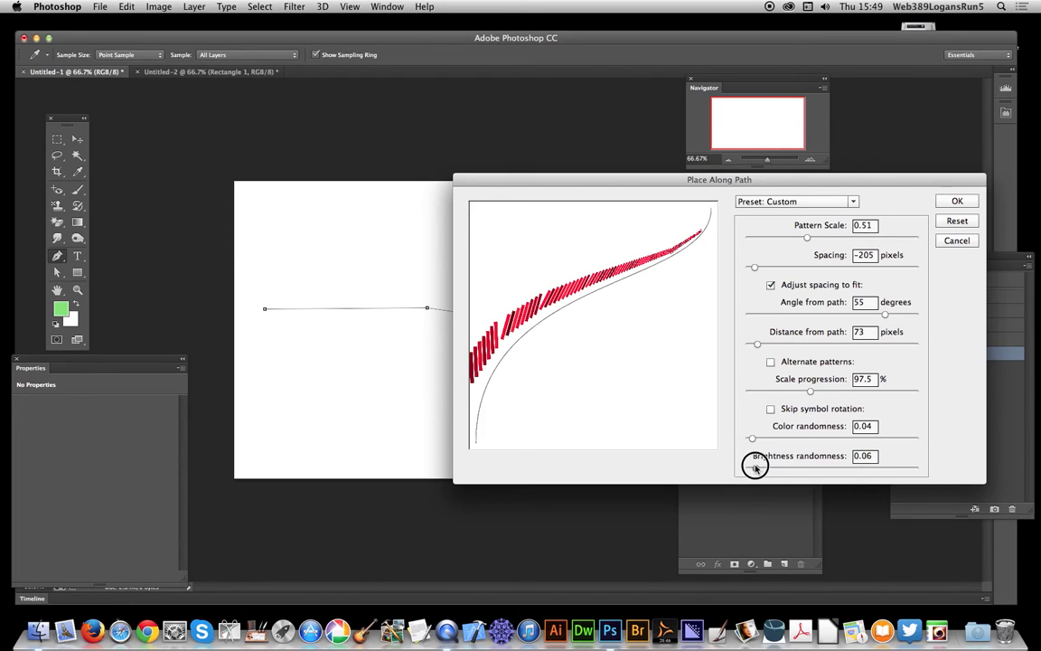
drag(756, 466, 751, 467)
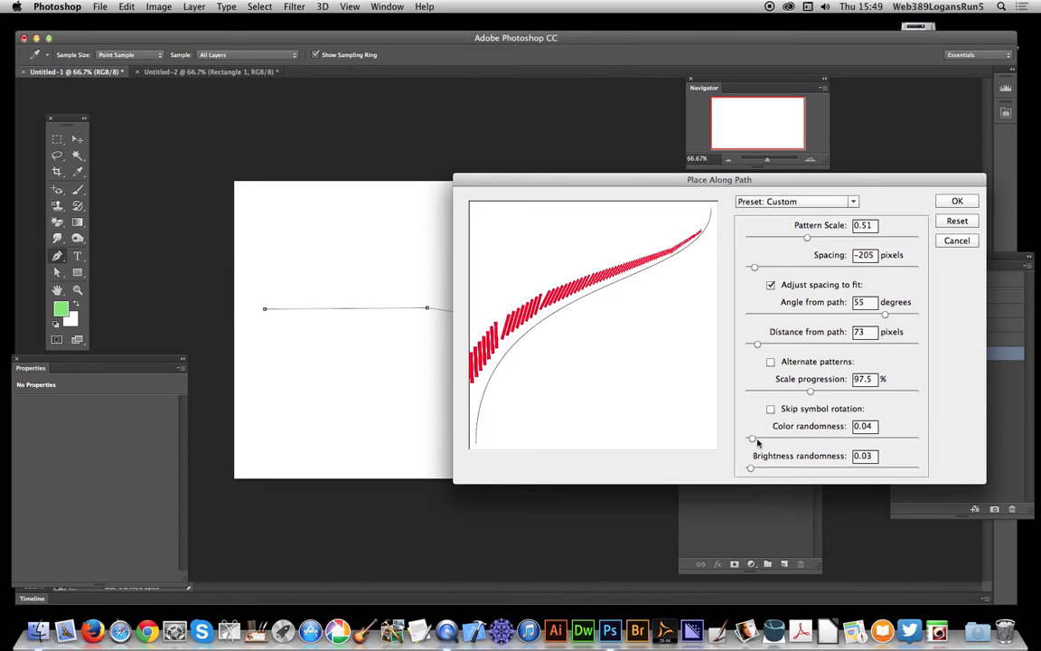
Step: Set Color randomness to 0.88 and Brightness randomness to 0.03
drag(752, 441, 893, 442)
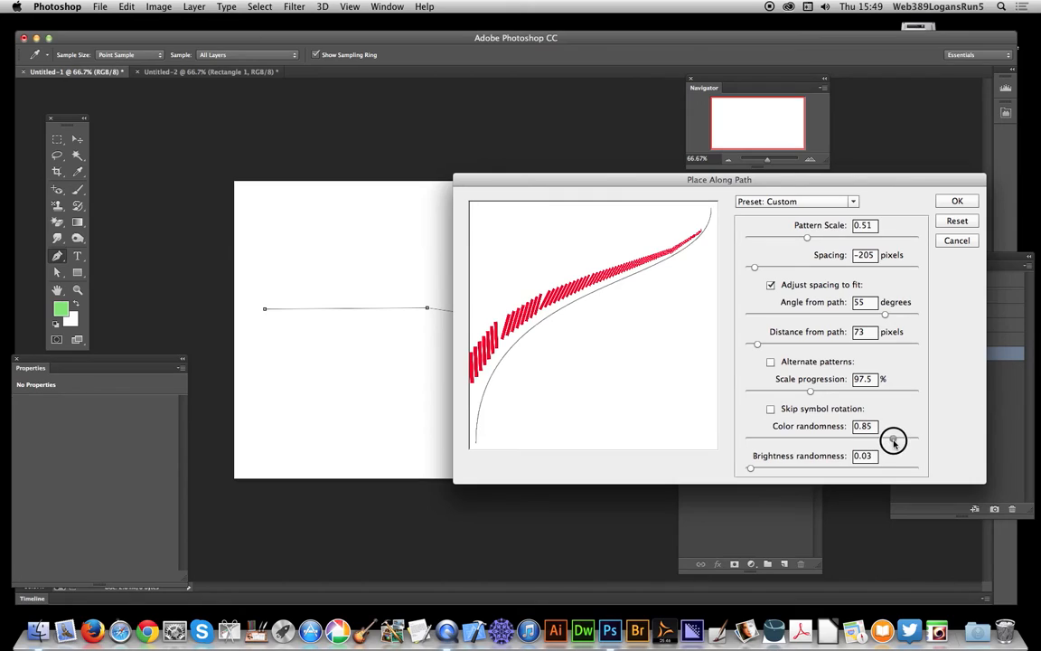
drag(893, 439, 898, 439)
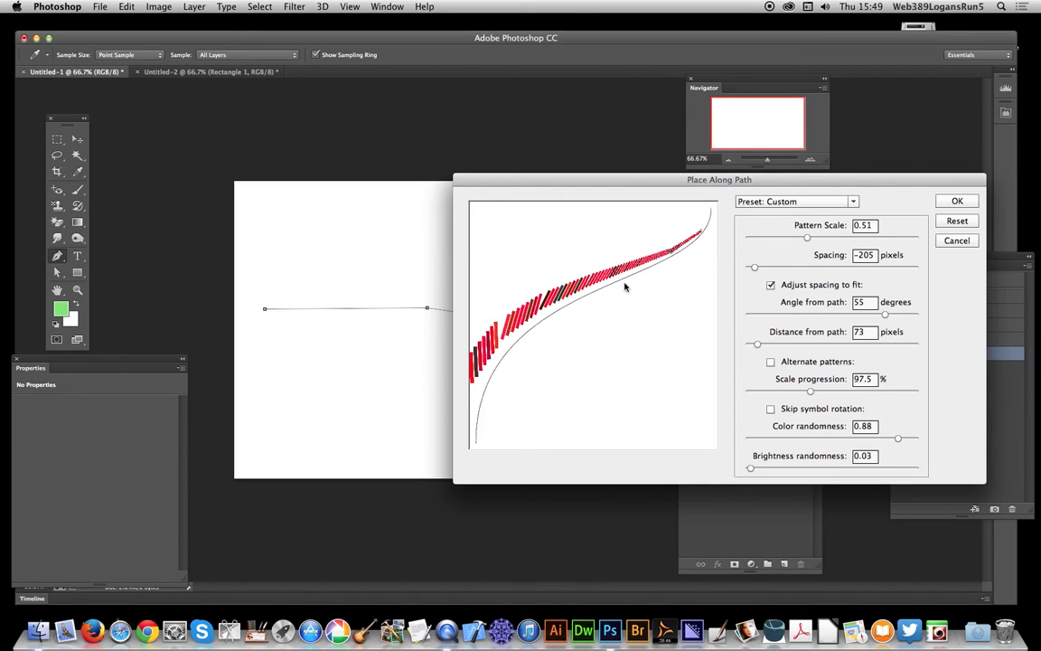
drag(750, 467, 766, 467)
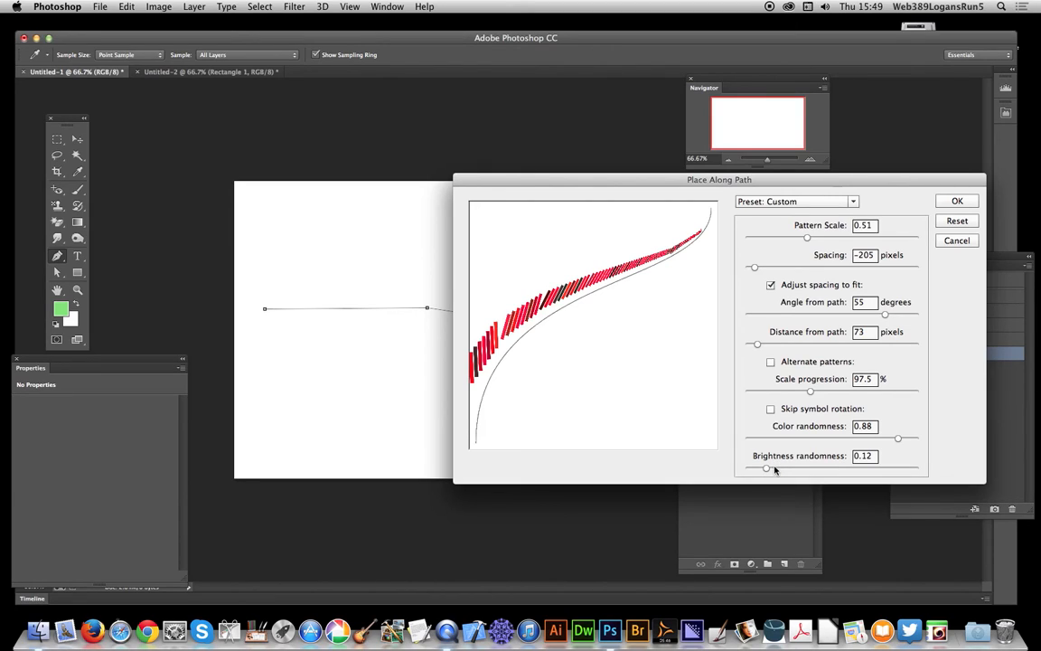
Step: Raise Brightness randomness to 0.72 and reset Color randomness to 0
drag(755, 466, 785, 466)
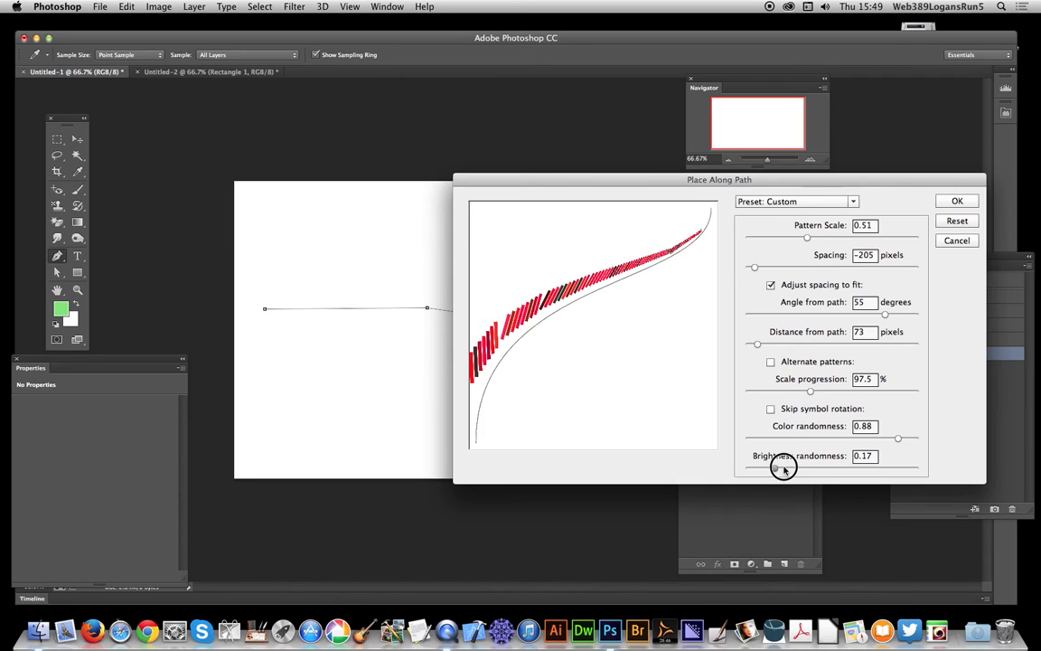
drag(781, 469, 847, 468)
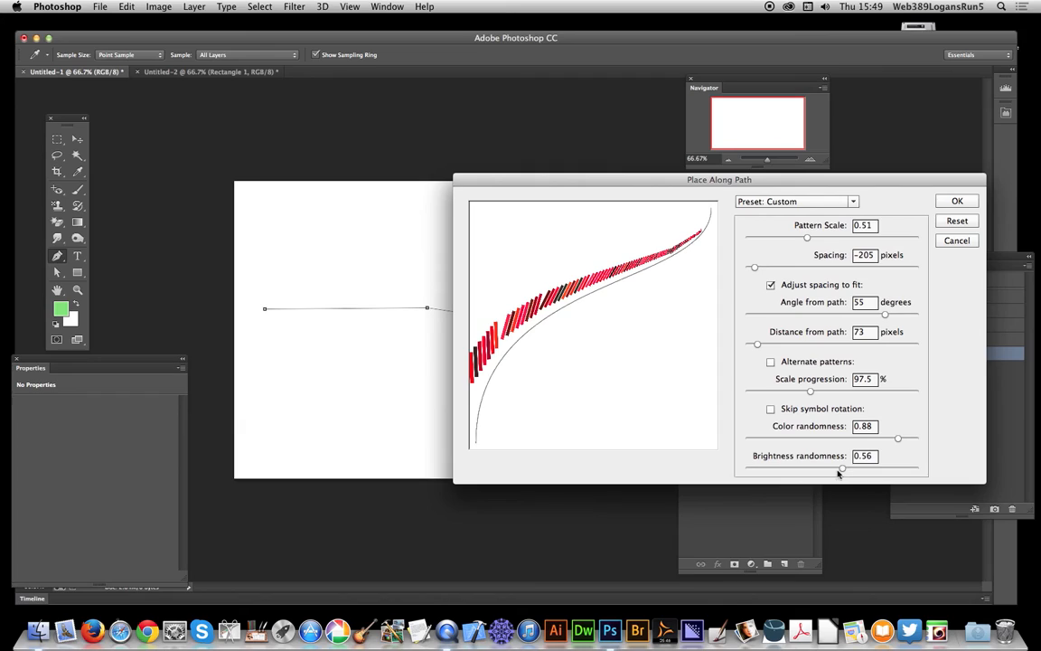
drag(870, 470, 870, 470)
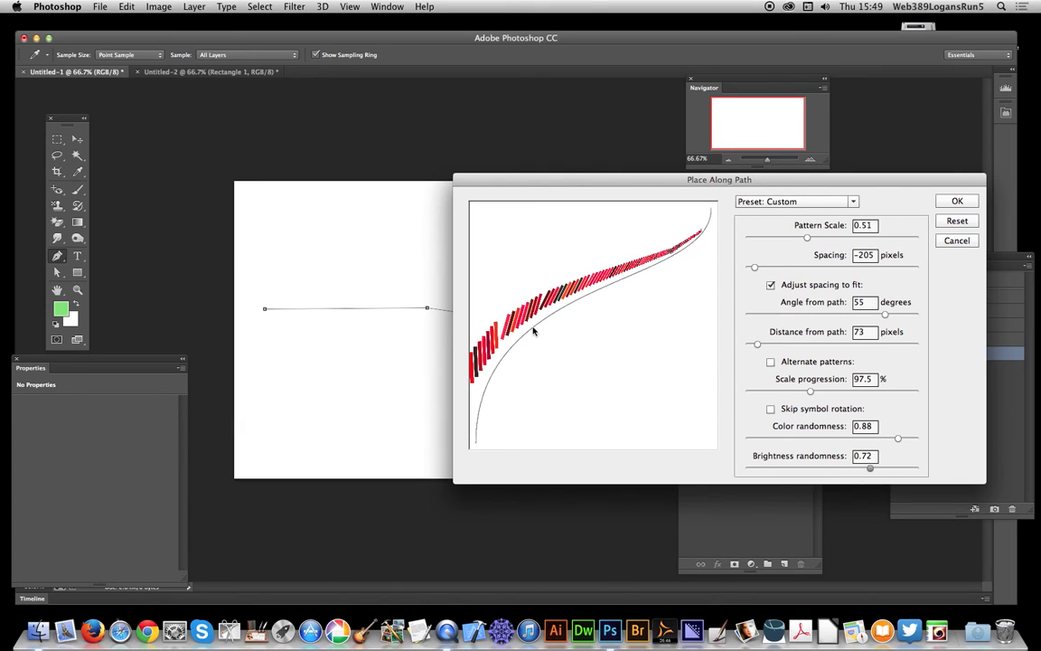
drag(897, 437, 733, 437)
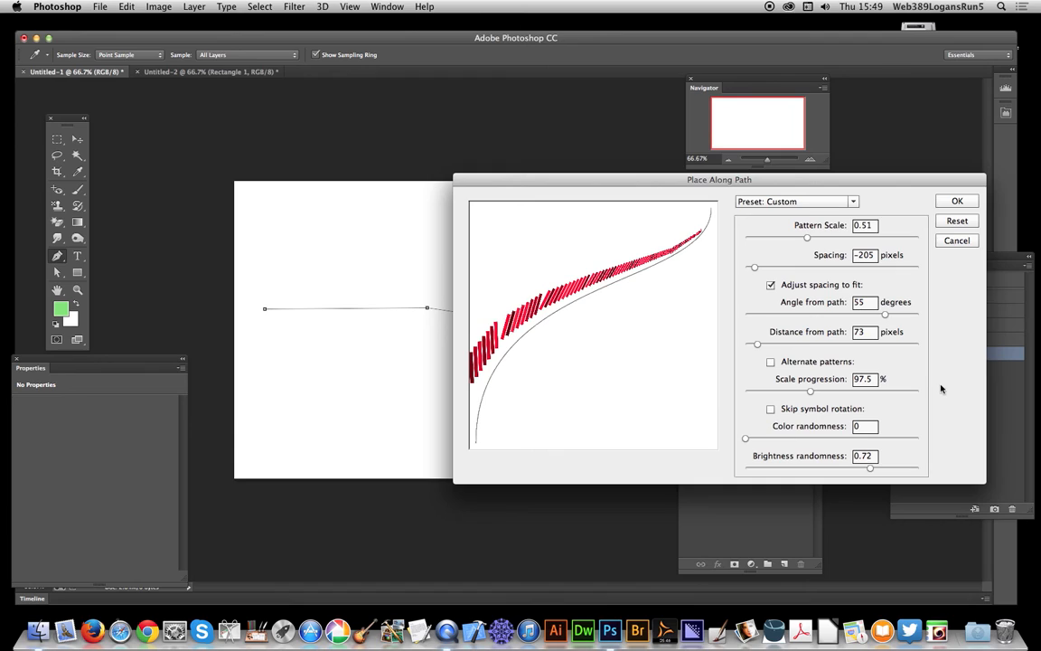
mouse_move(936, 387)
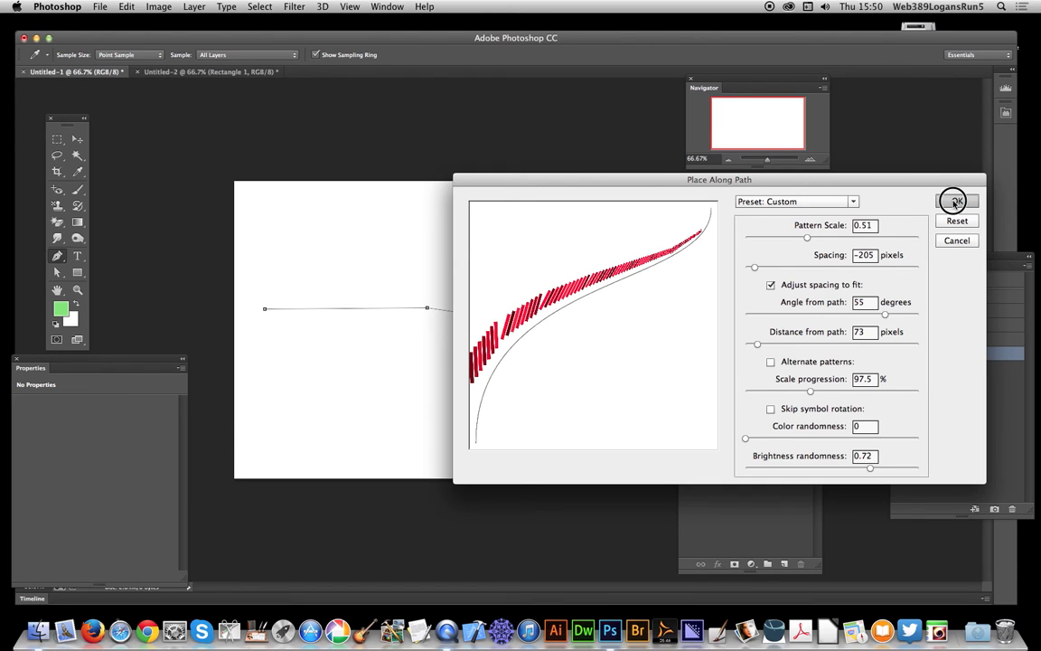
Step: Apply the Place Along Path fill so red rectangles line the path
click(955, 201)
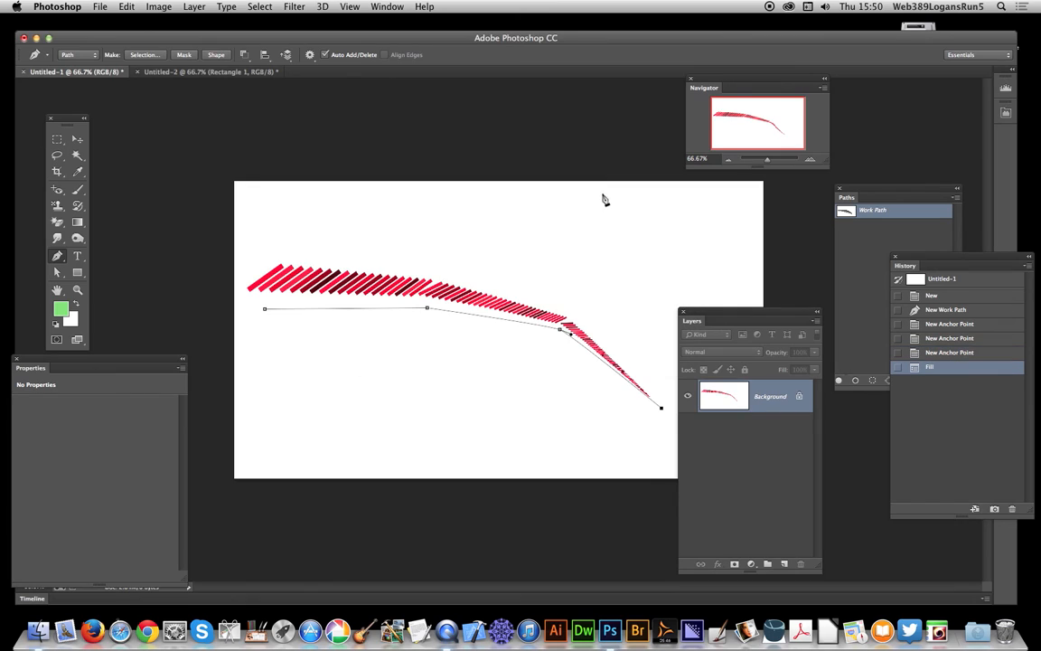
mouse_move(597, 384)
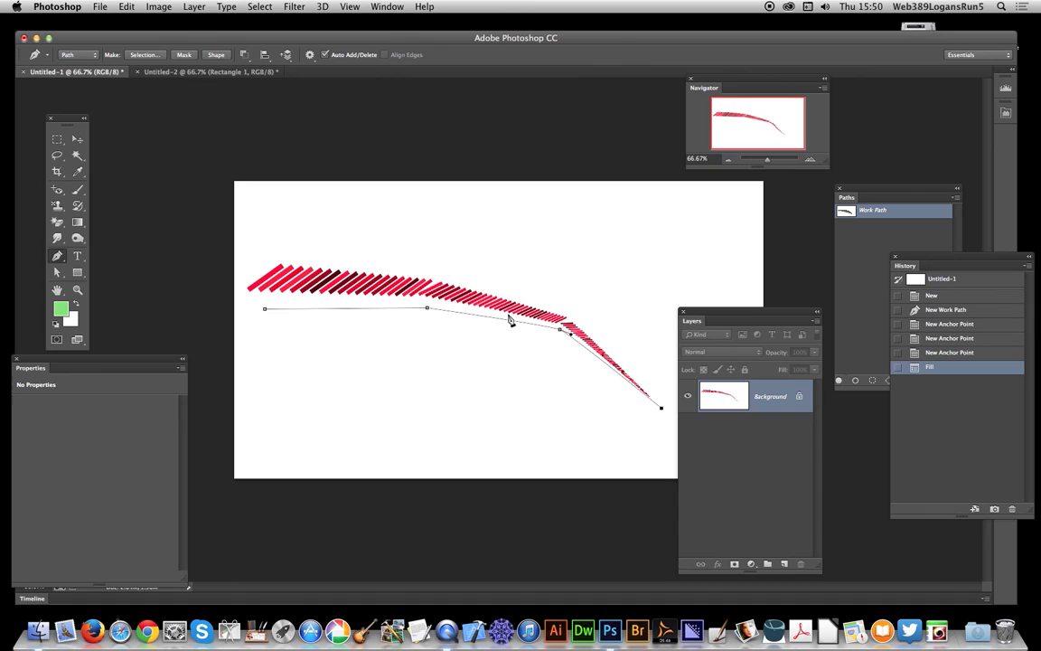
mouse_move(539, 267)
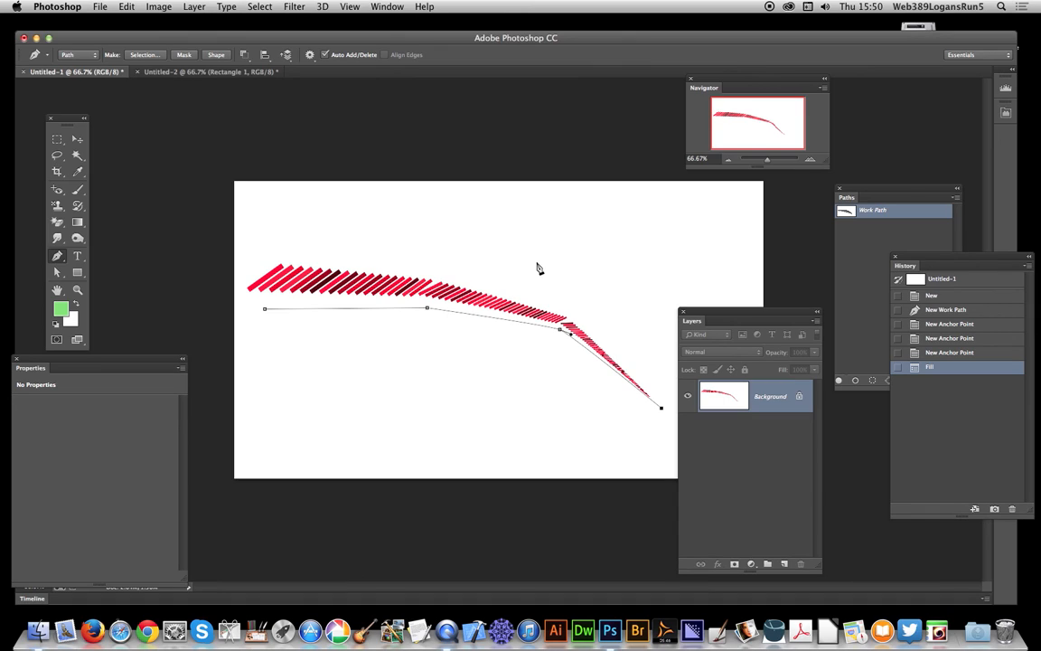
mouse_move(555, 311)
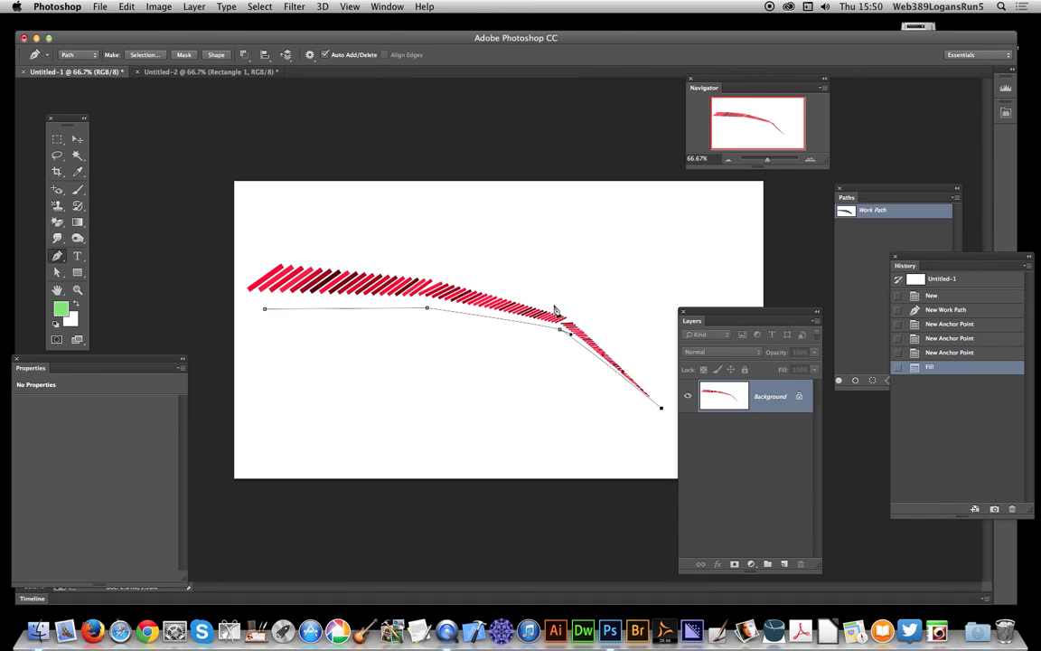